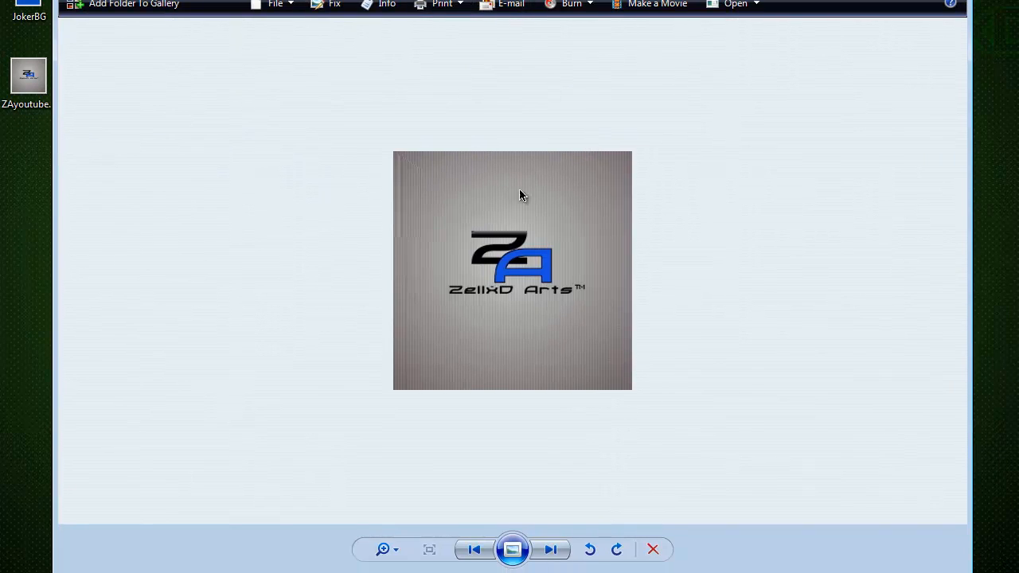
mouse_move(573, 311)
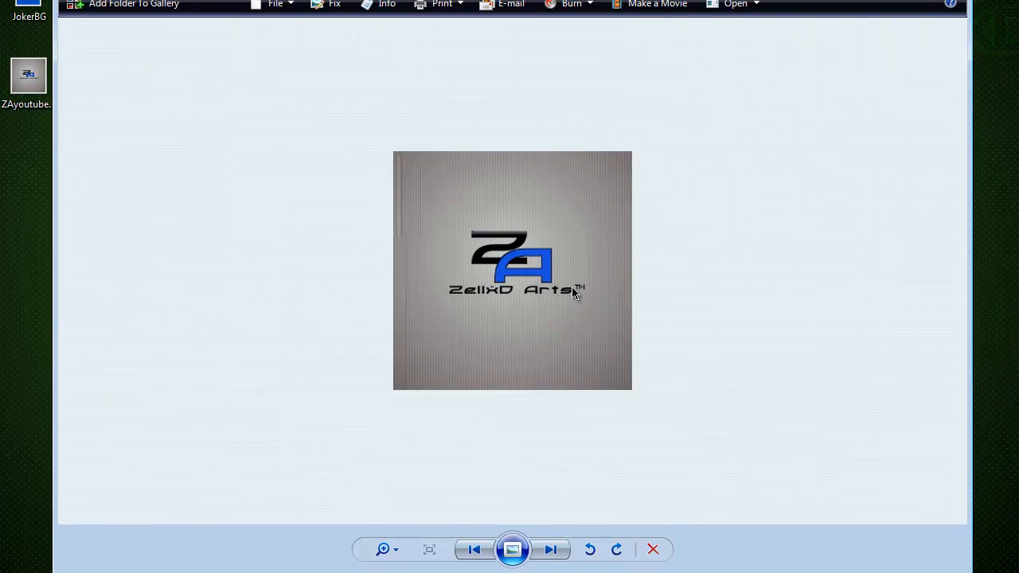
mouse_move(375, 238)
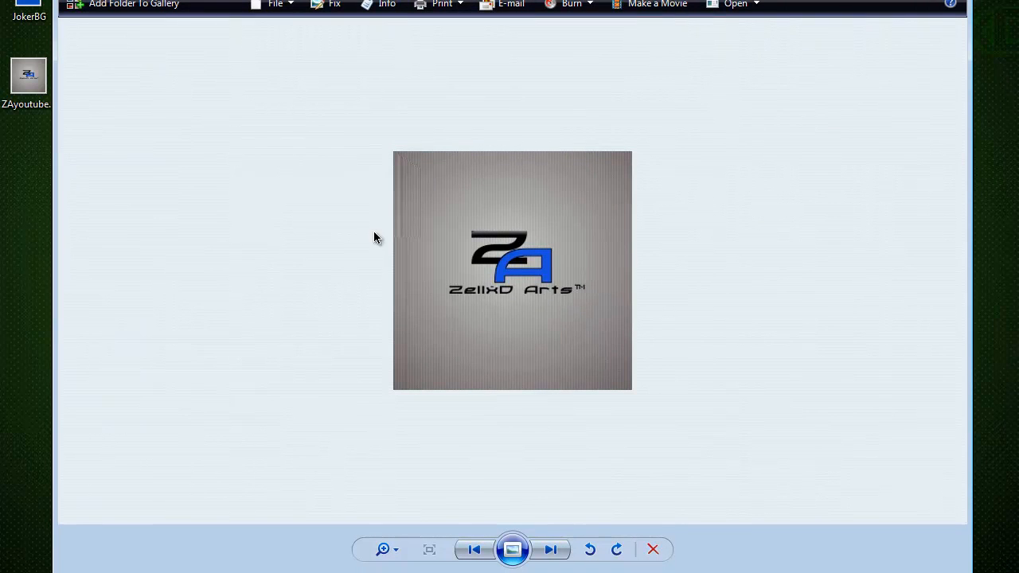
Step: Close the ZelixD Arts logo preview in Windows Photo Gallery
click(653, 550)
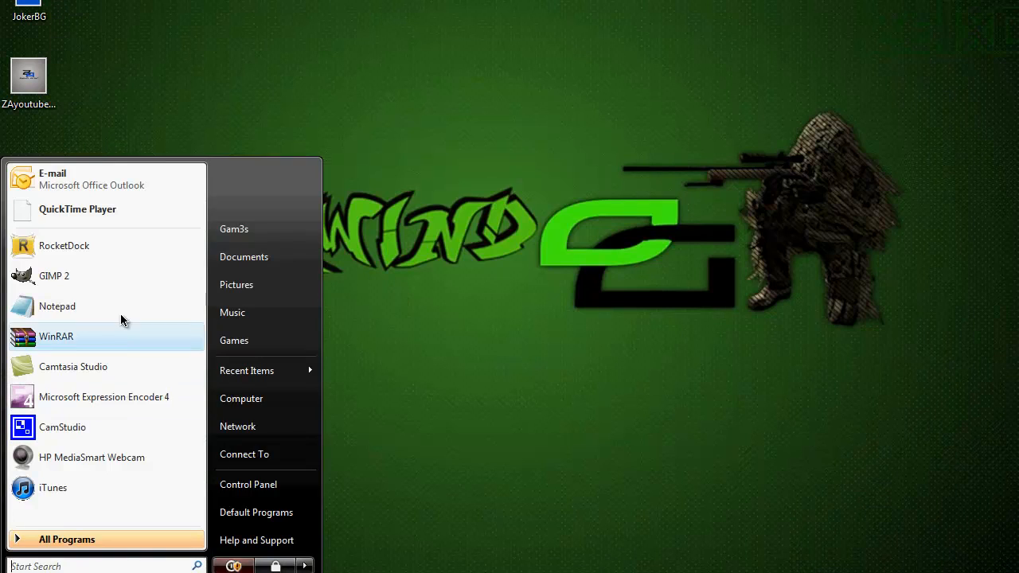
Step: Launch GIMP 2 from the Start menu
click(54, 275)
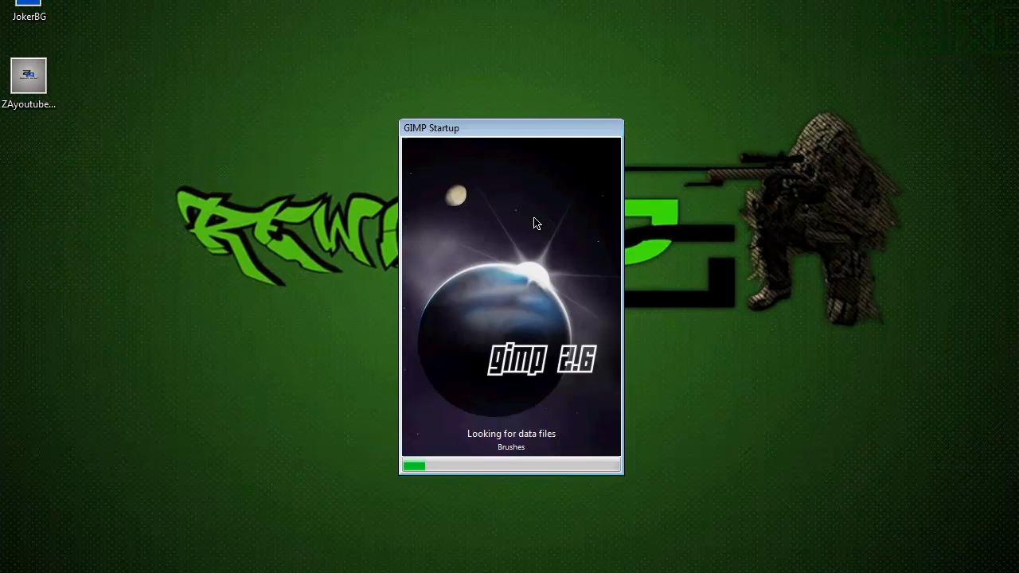
mouse_move(490, 119)
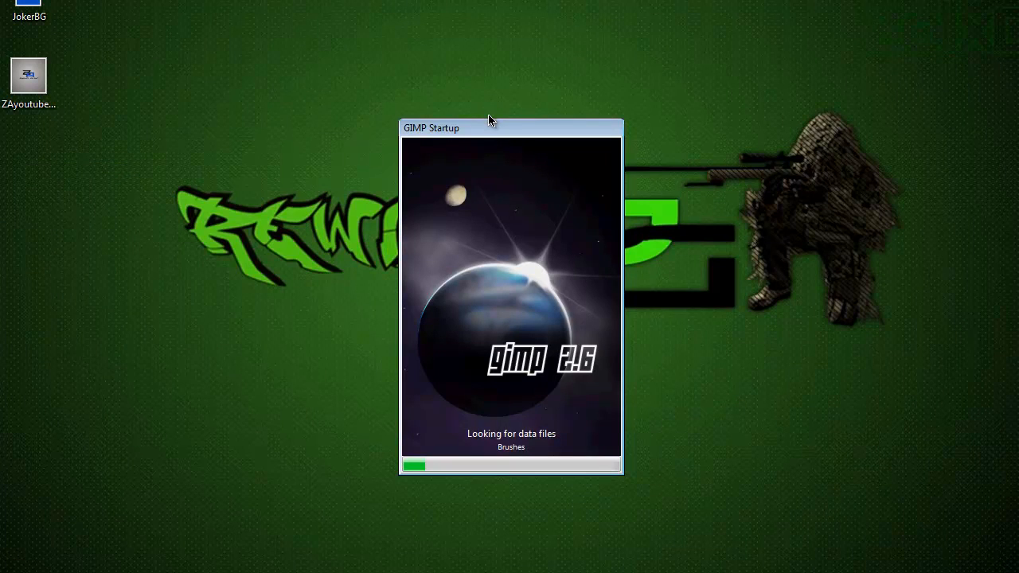
mouse_move(470, 312)
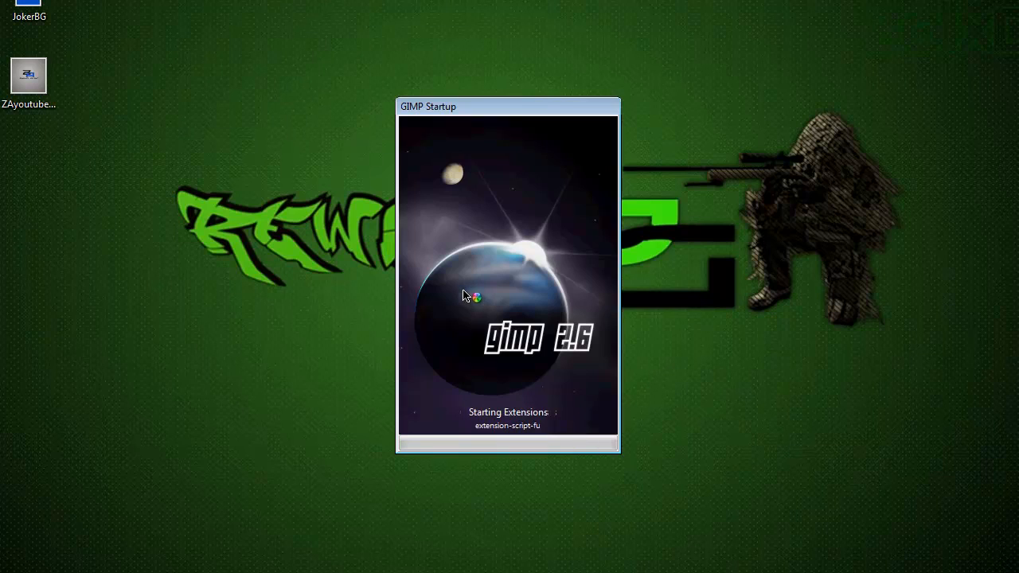
mouse_move(537, 388)
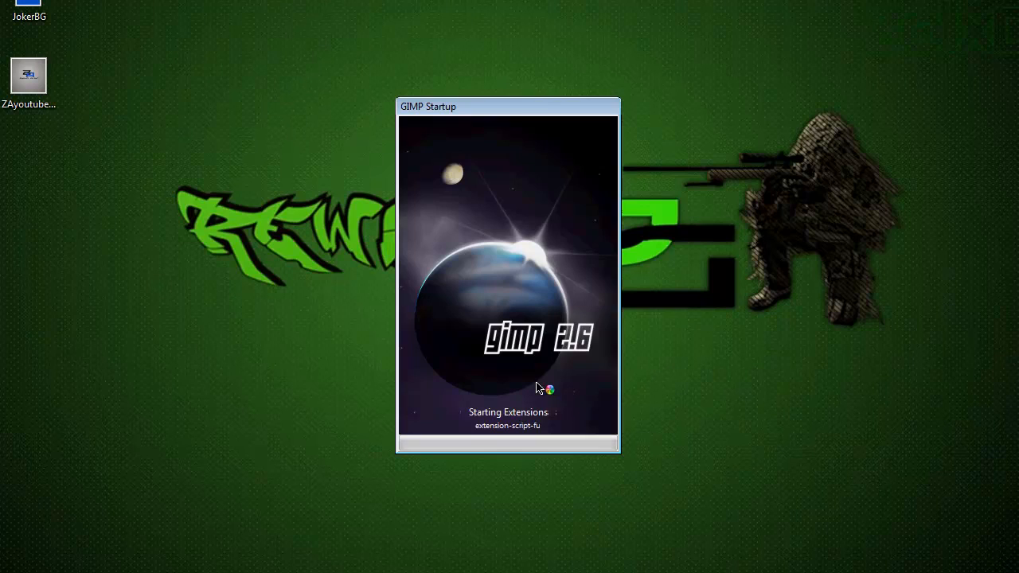
mouse_move(470, 110)
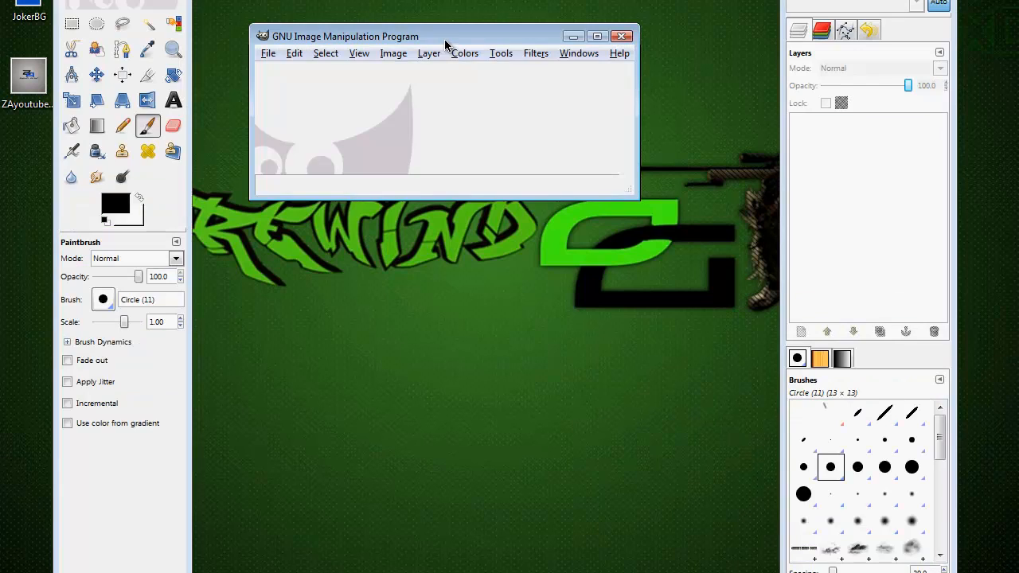
Step: Create a new blank 640 × 400 pixel image through File > New
drag(446, 36, 456, 38)
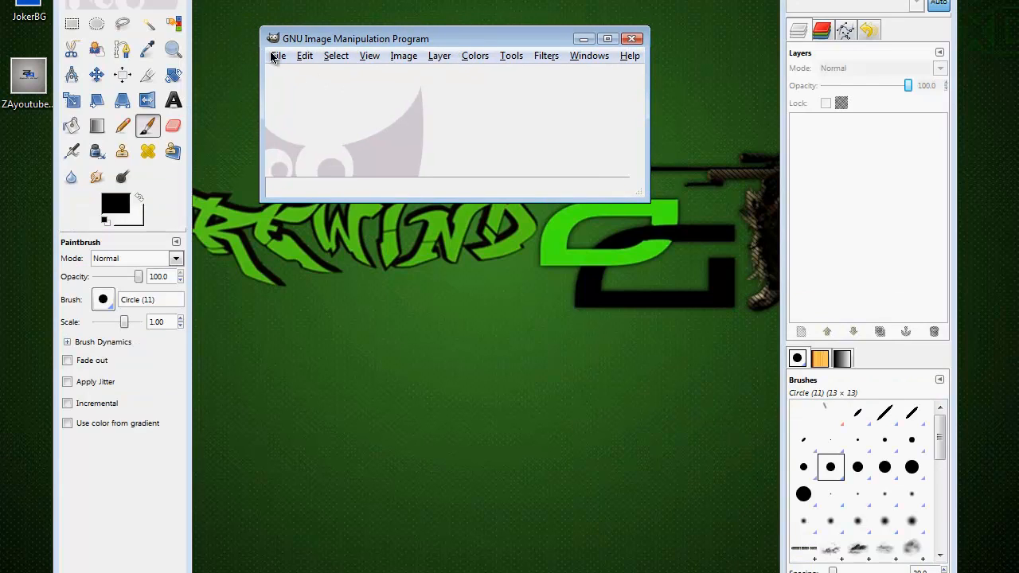
click(277, 55)
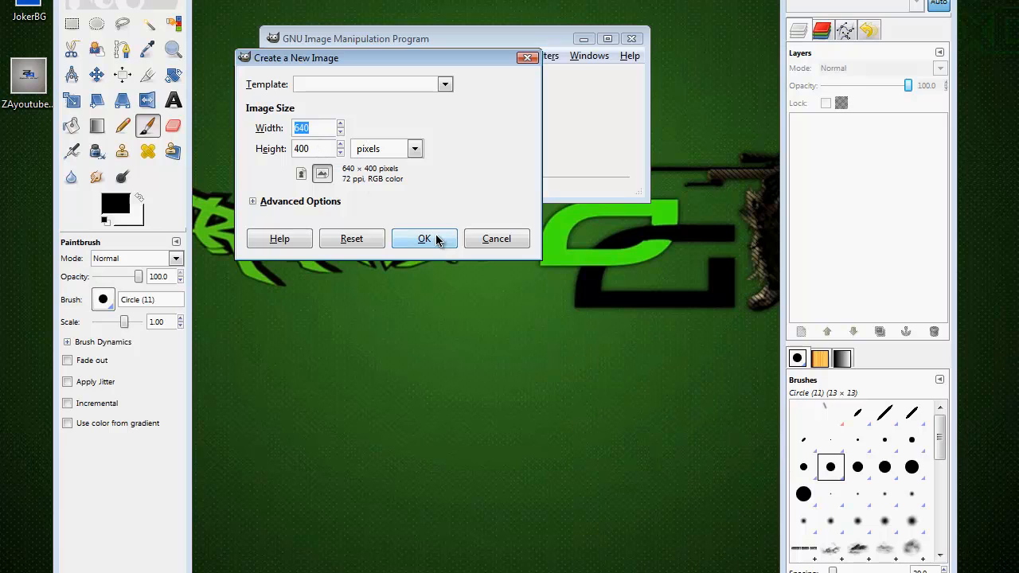
click(424, 239)
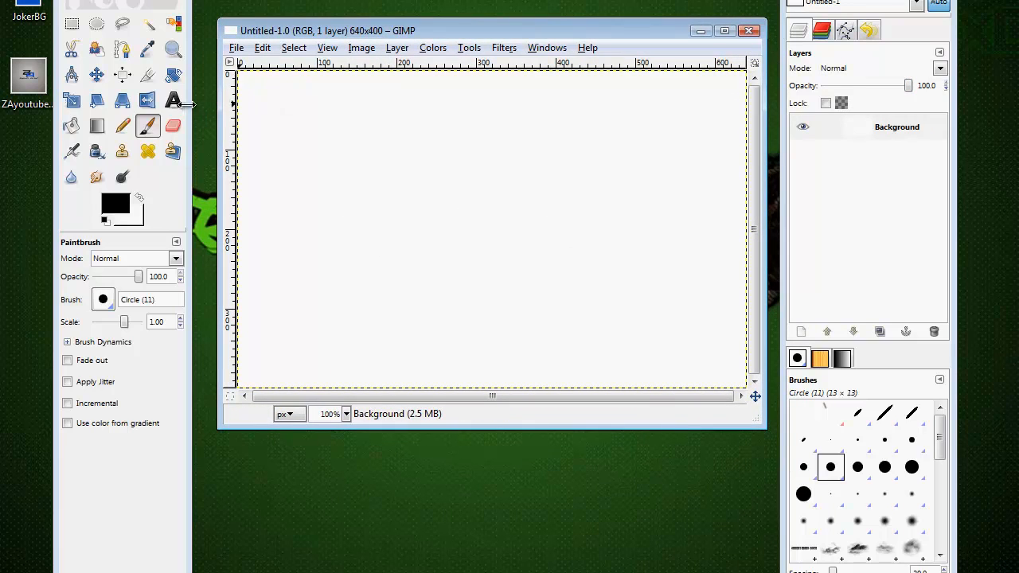
Step: Add a black letter O in the OpTic font at size 160 as a text layer
click(172, 99)
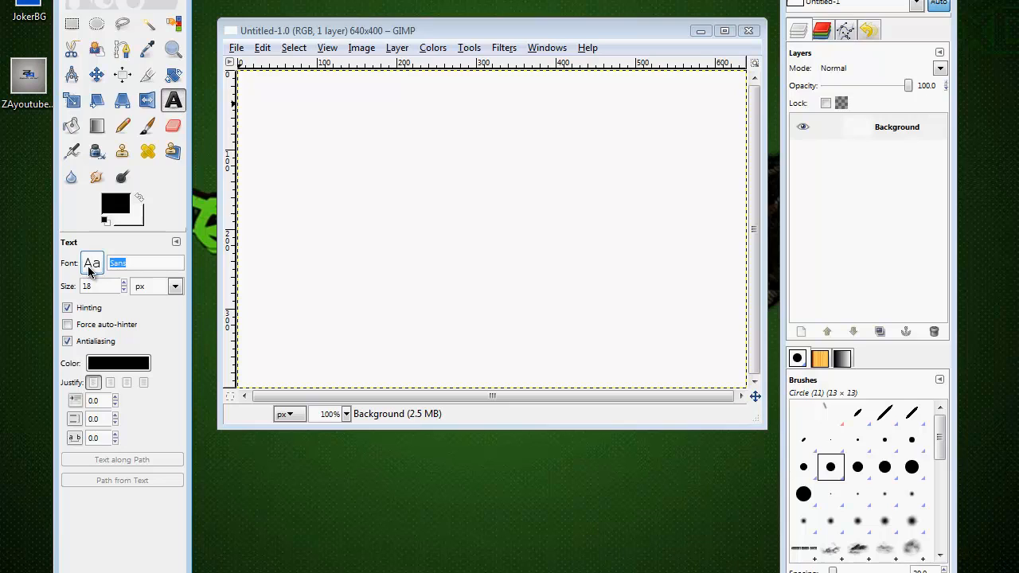
text(Optic)
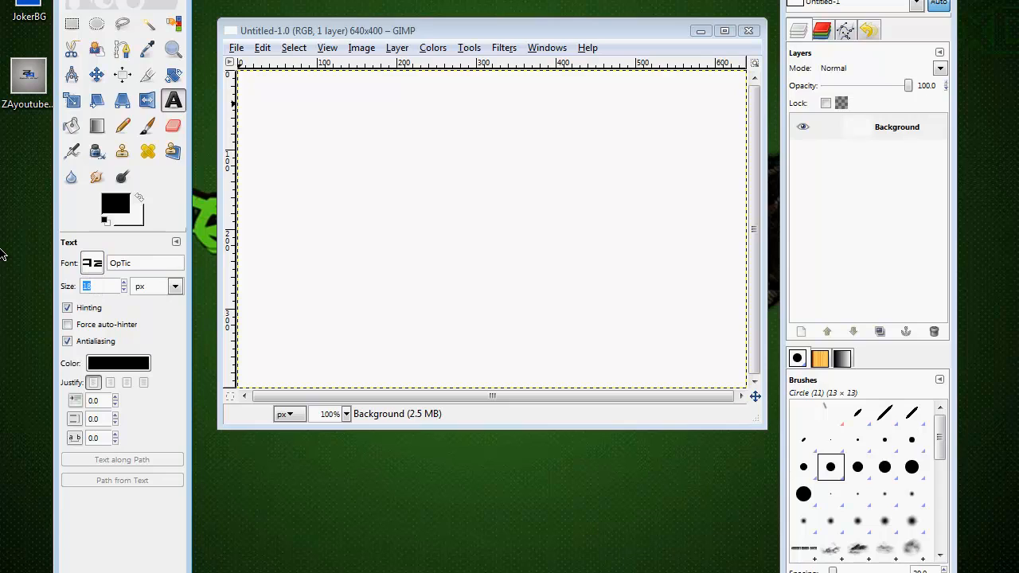
text(1)
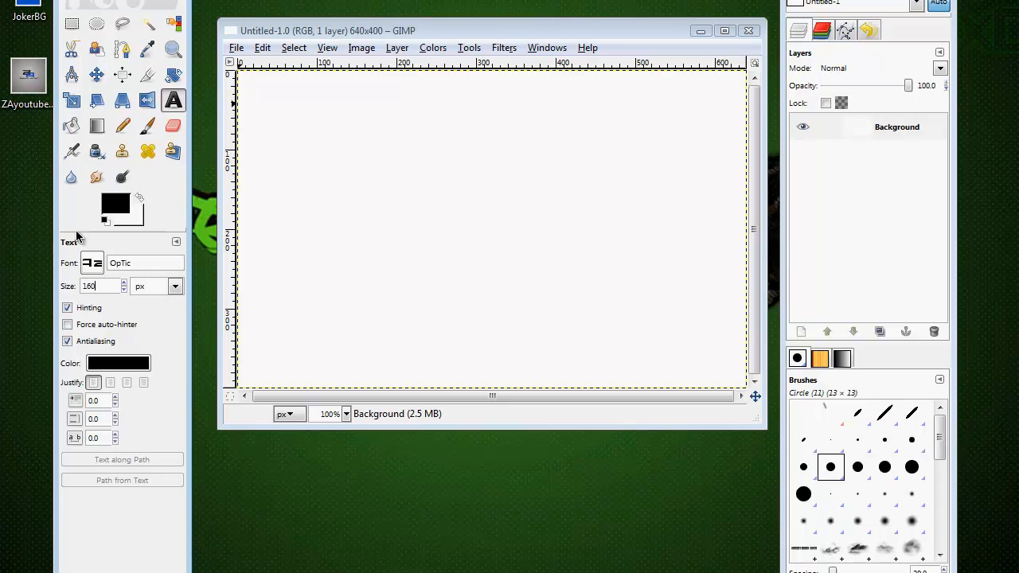
click(368, 146)
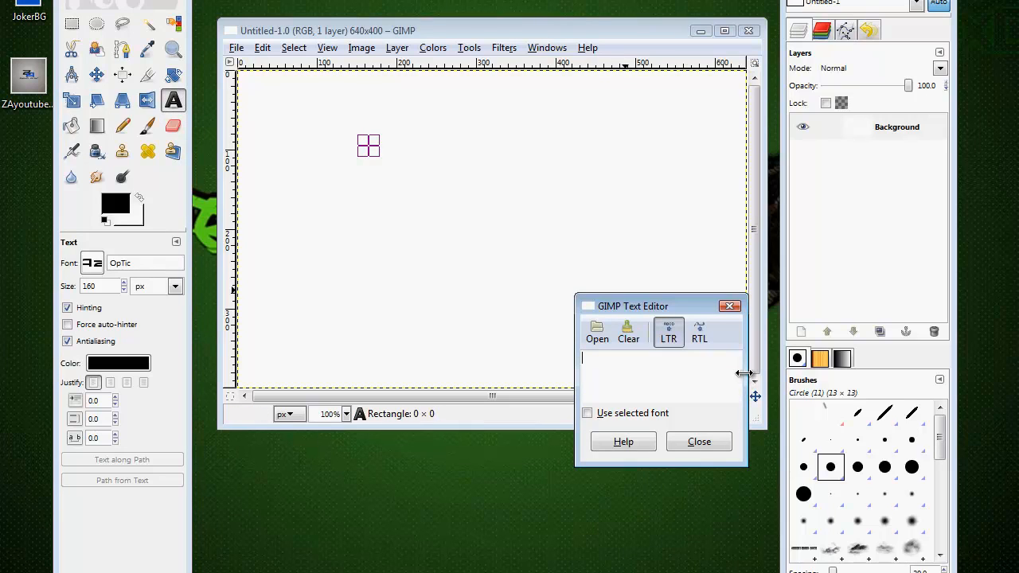
text(O)
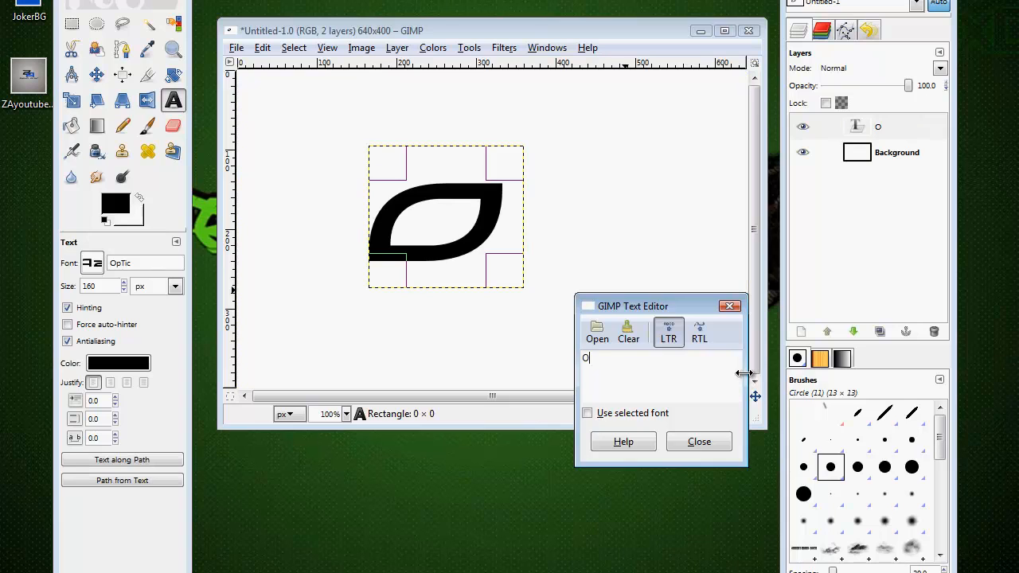
click(699, 441)
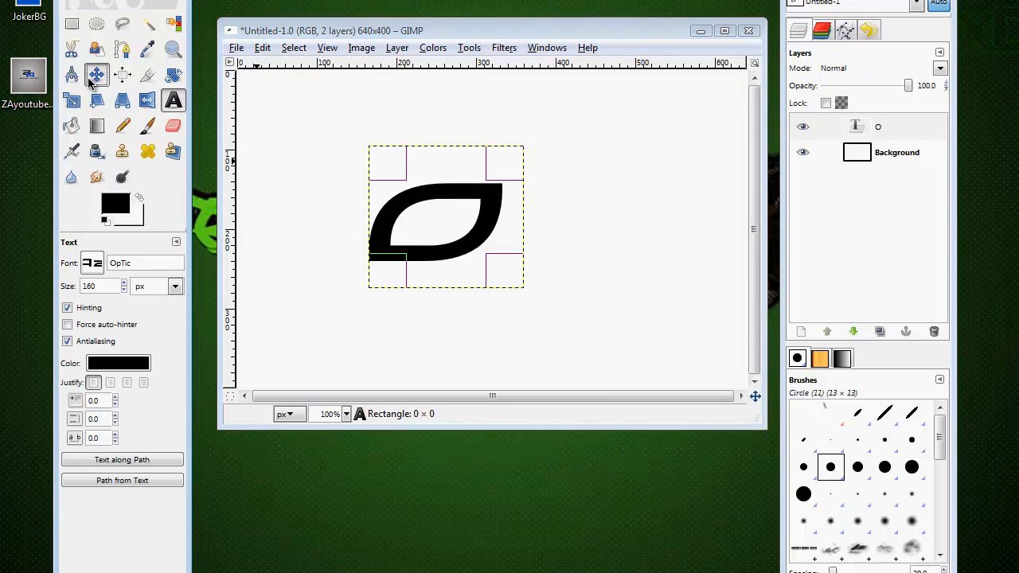
Step: Add a bright green OpTic letter G as a second text layer below the O
click(93, 74)
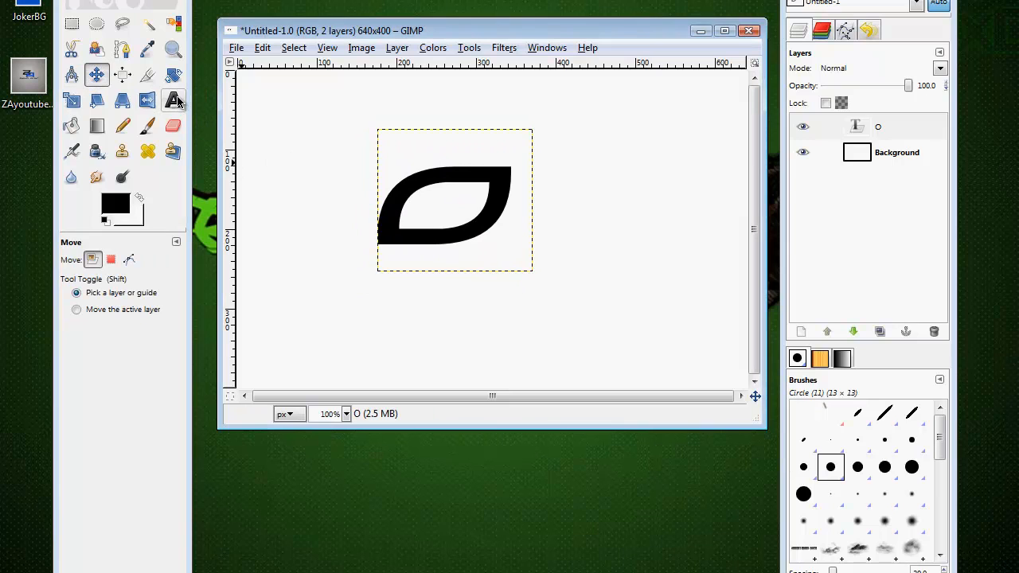
click(173, 100)
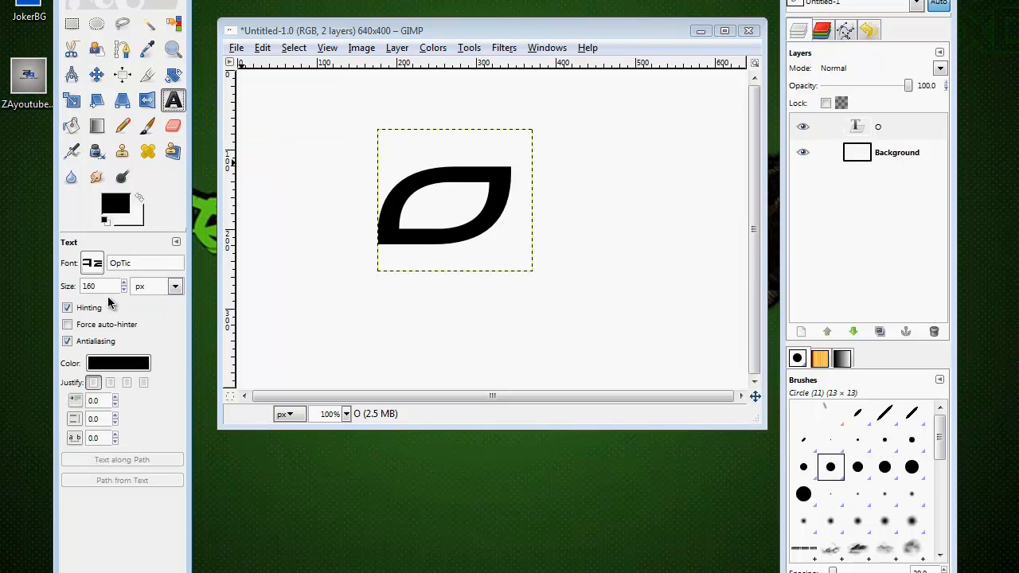
click(418, 285)
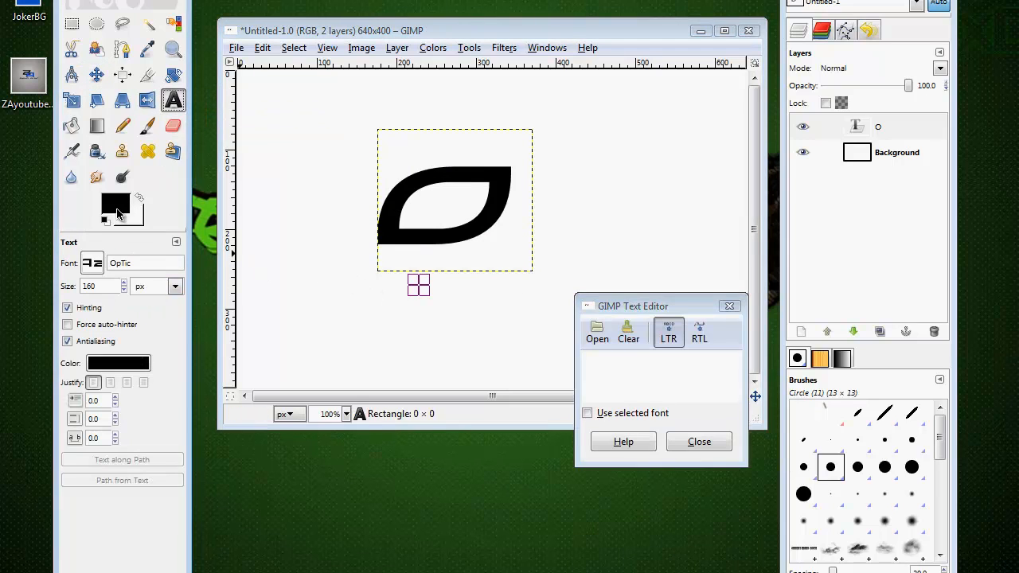
click(111, 209)
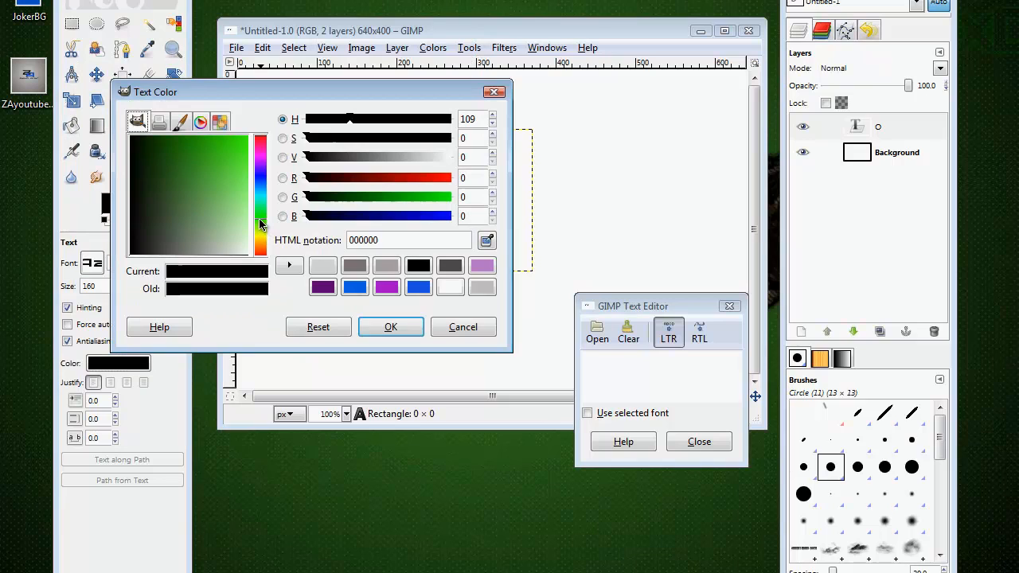
click(233, 183)
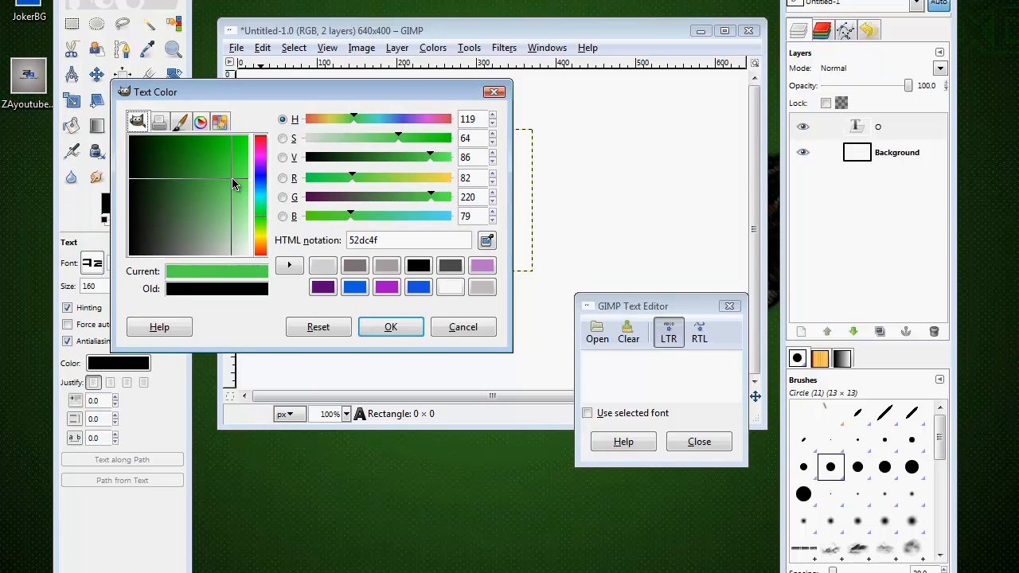
click(243, 165)
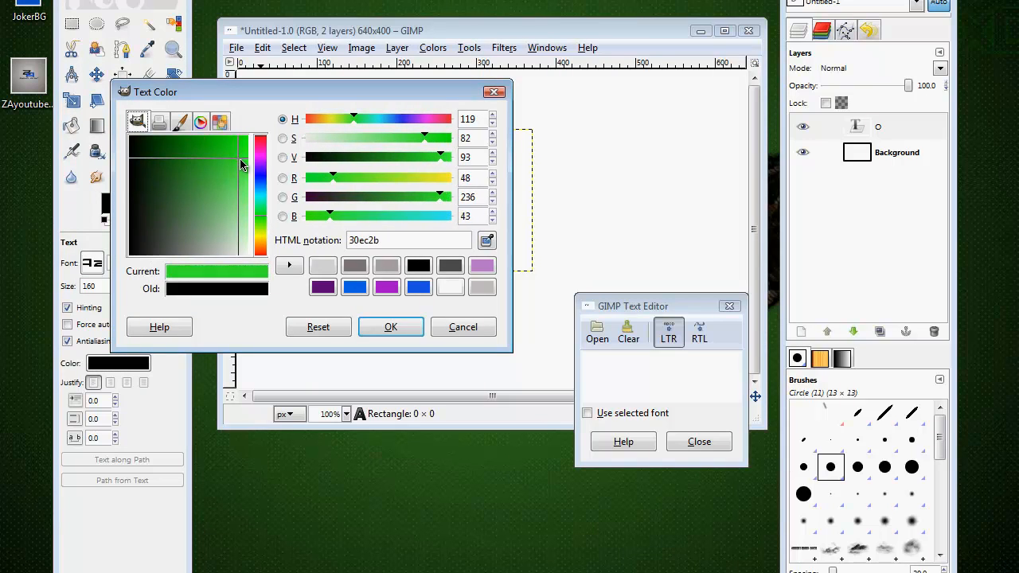
click(390, 326)
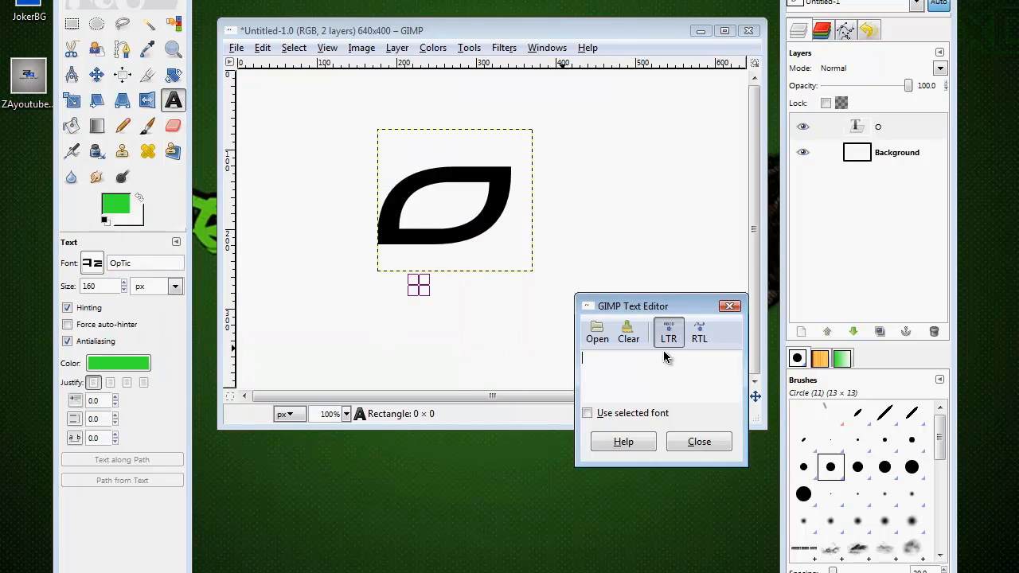
text(G)
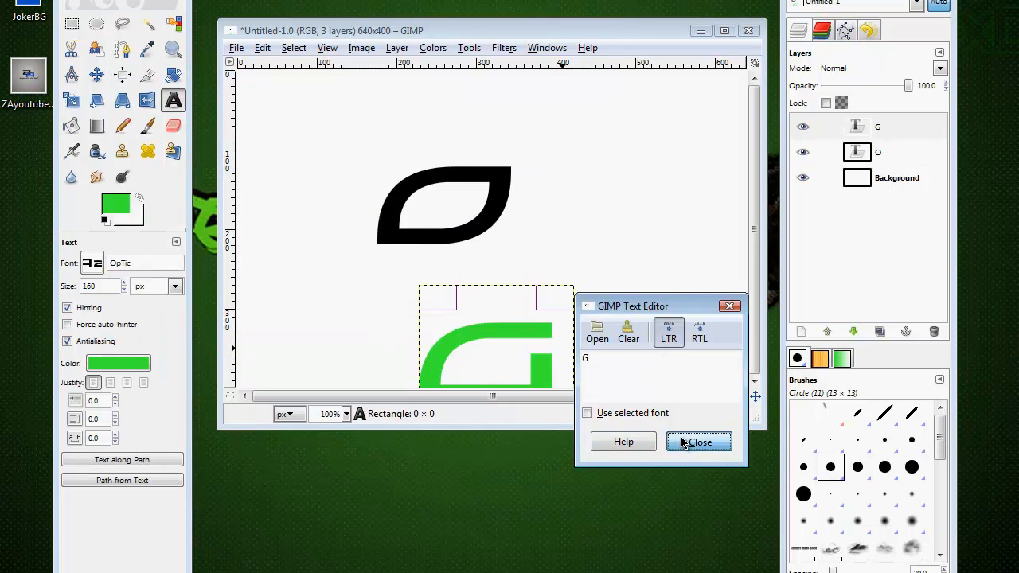
Step: Move the G layer up and left onto the O's lower right
click(699, 441)
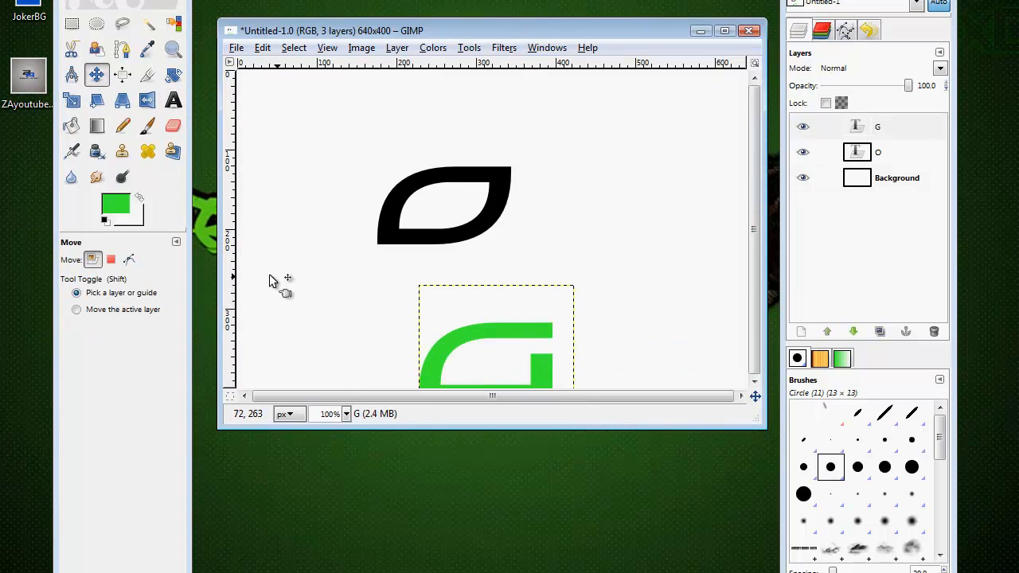
click(77, 310)
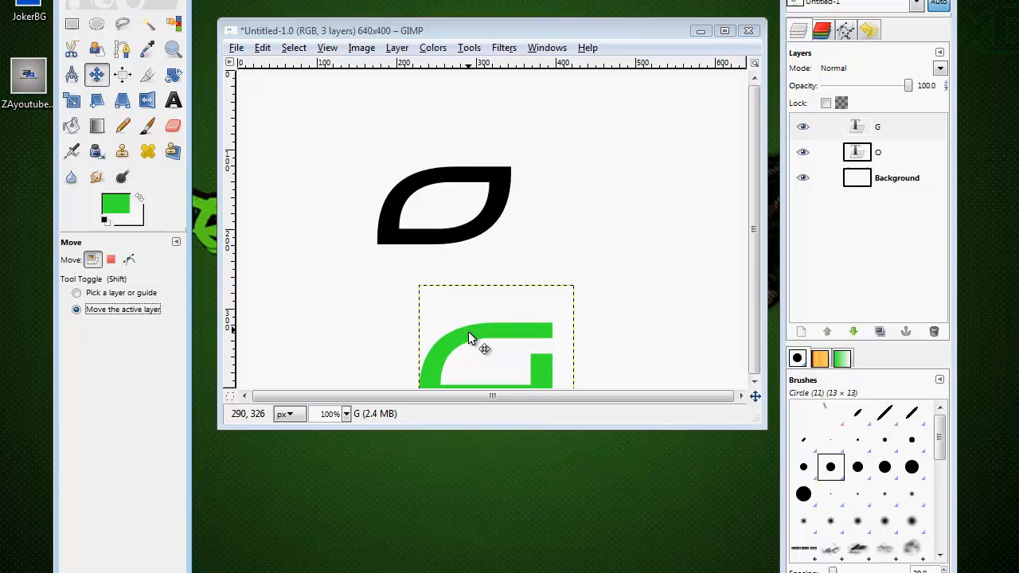
drag(478, 342, 497, 263)
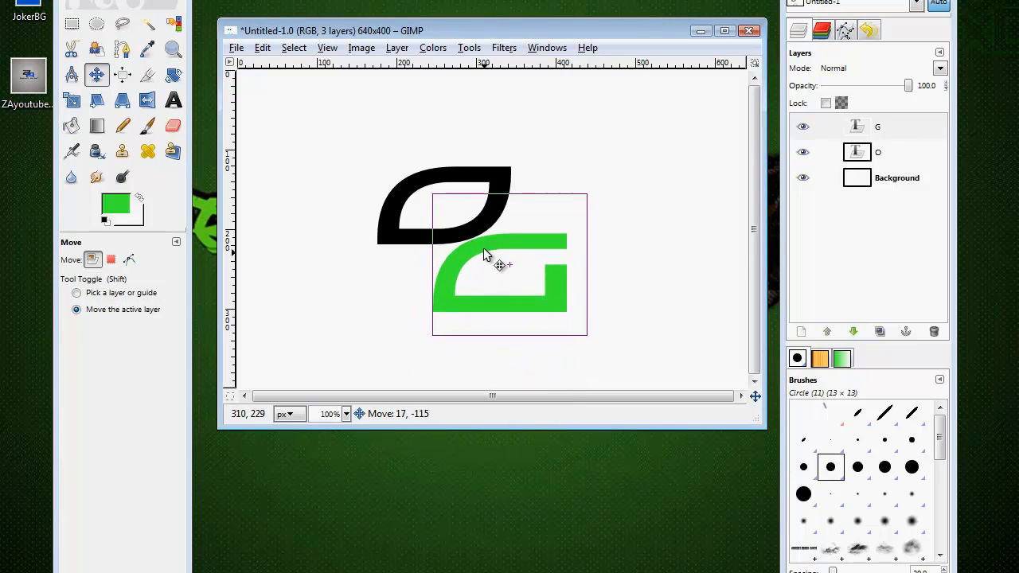
drag(501, 263, 480, 219)
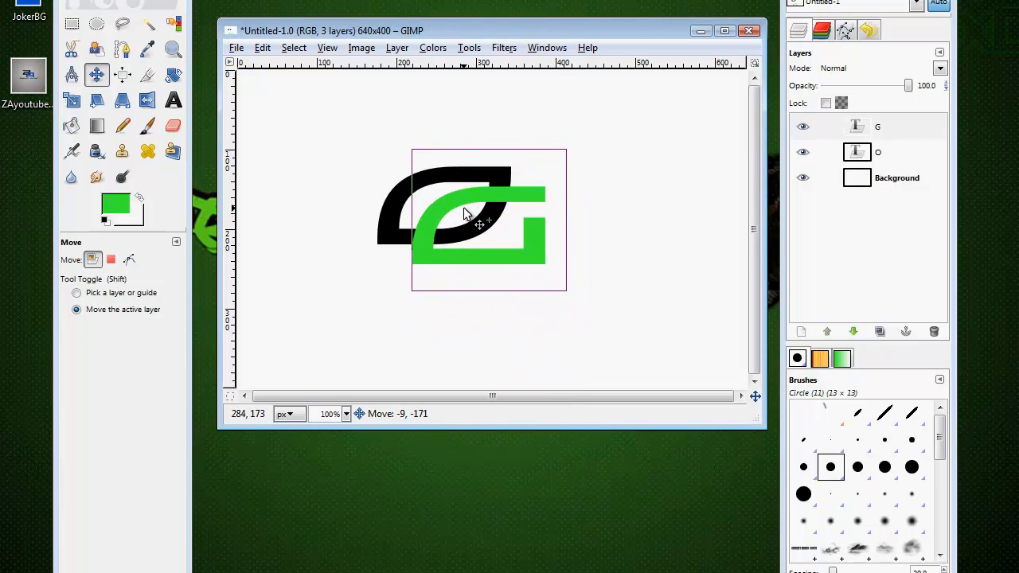
drag(480, 223, 473, 223)
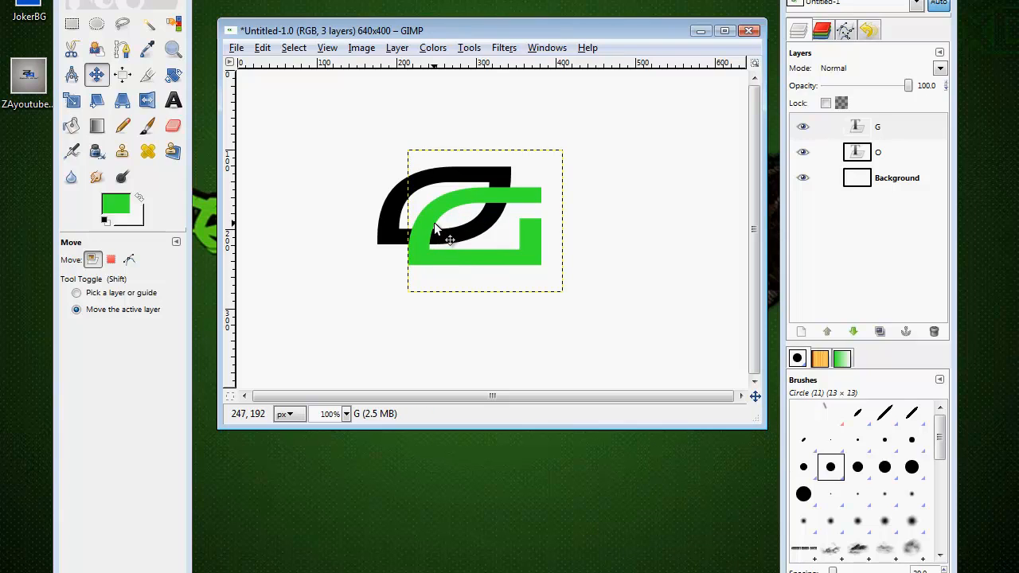
drag(450, 239, 441, 237)
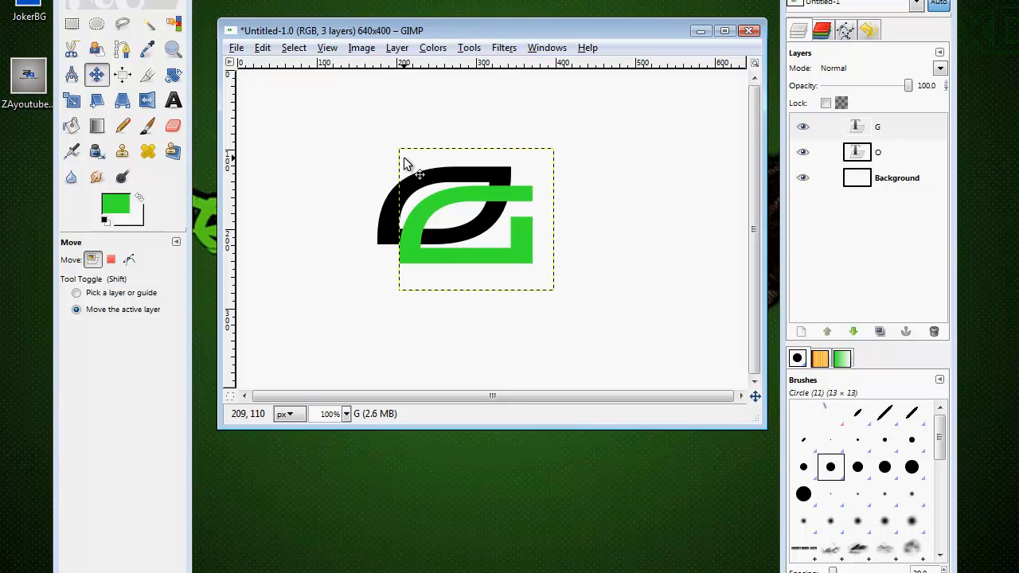
click(898, 178)
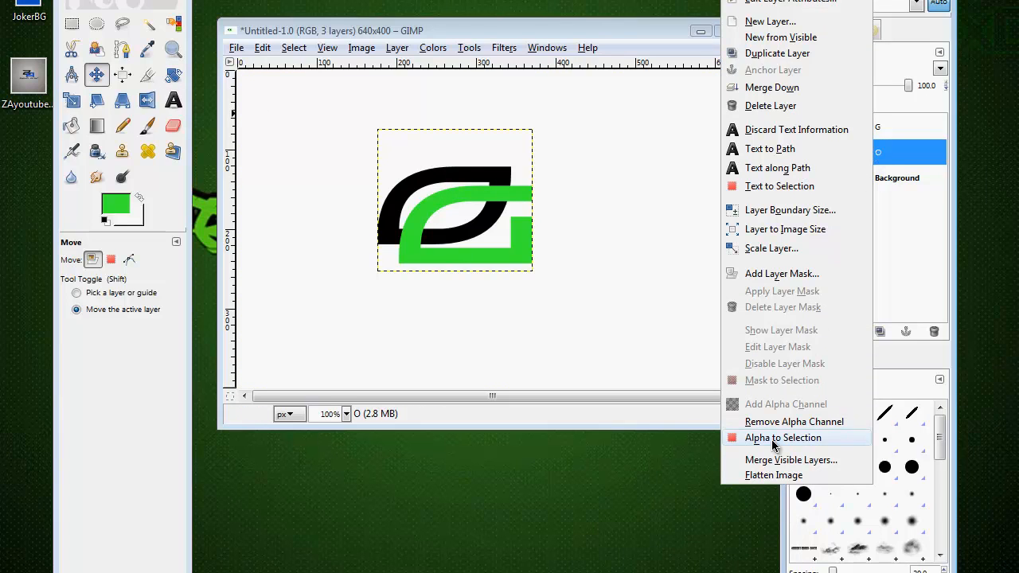
Step: Load the black O's shape as a selection and pick the FG-to-transparent gradient
click(782, 437)
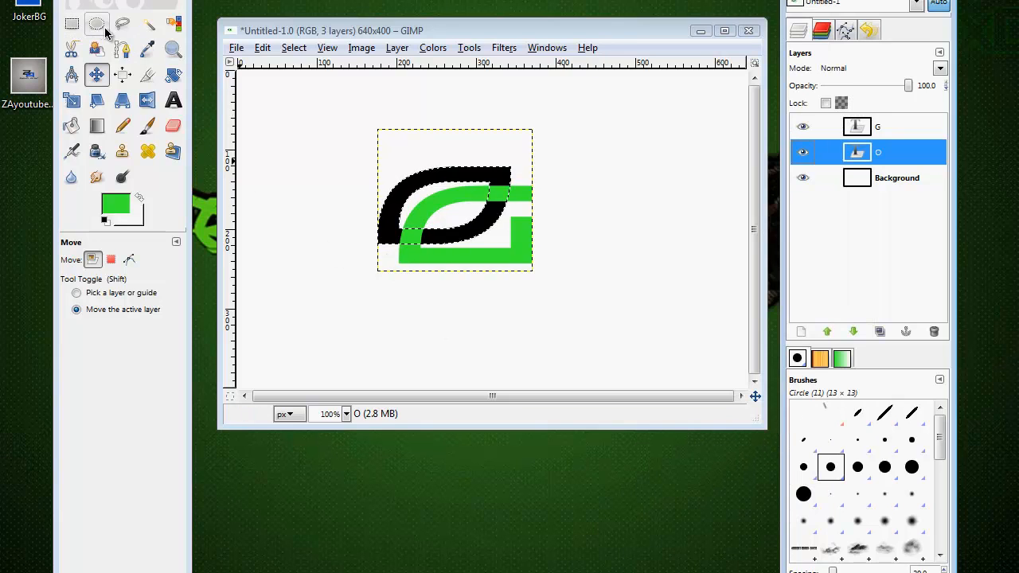
click(86, 29)
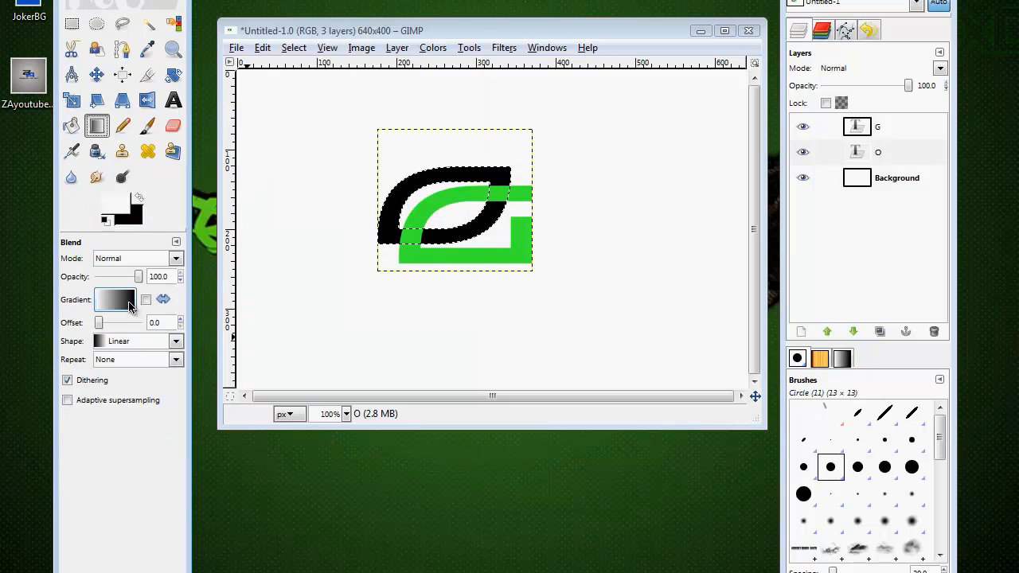
click(115, 300)
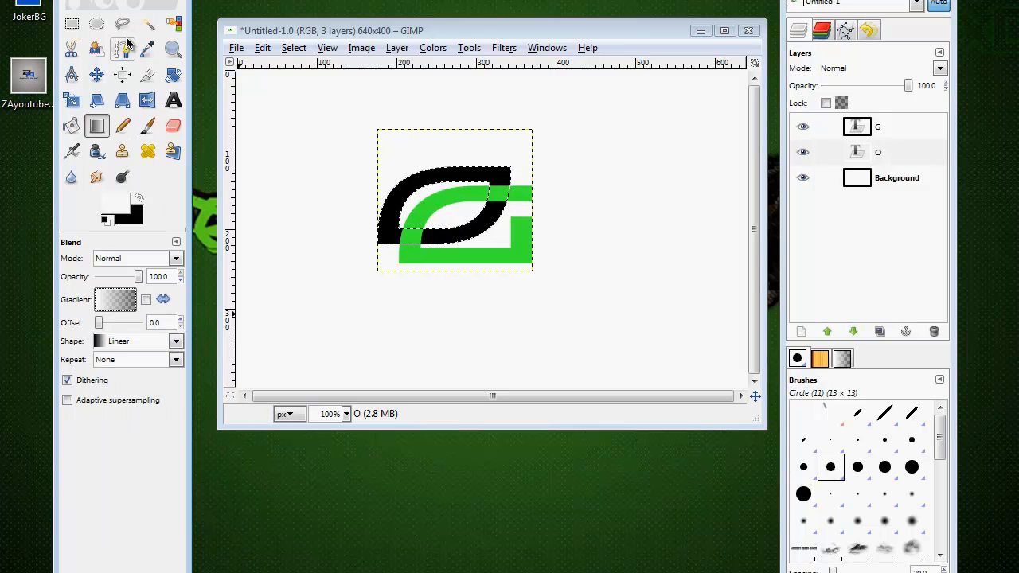
Step: Intersect the selection with an ellipse drawn across the top of the O
click(83, 26)
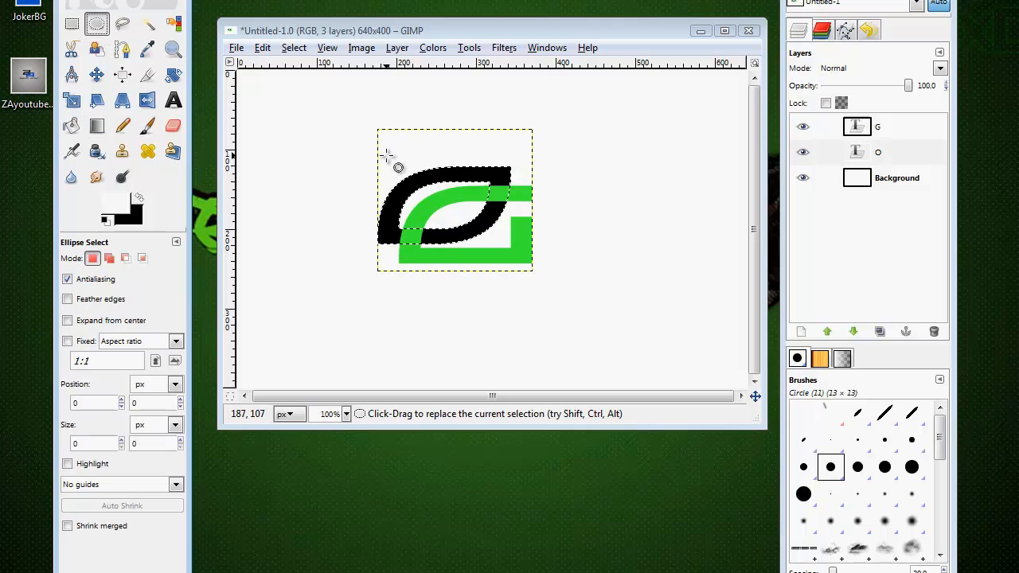
drag(388, 157, 537, 197)
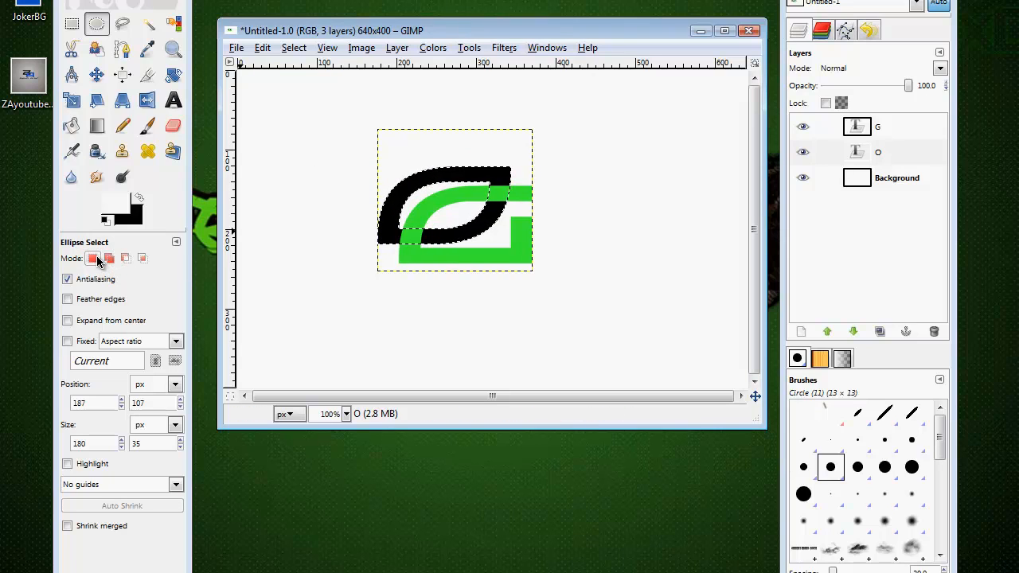
mouse_move(142, 257)
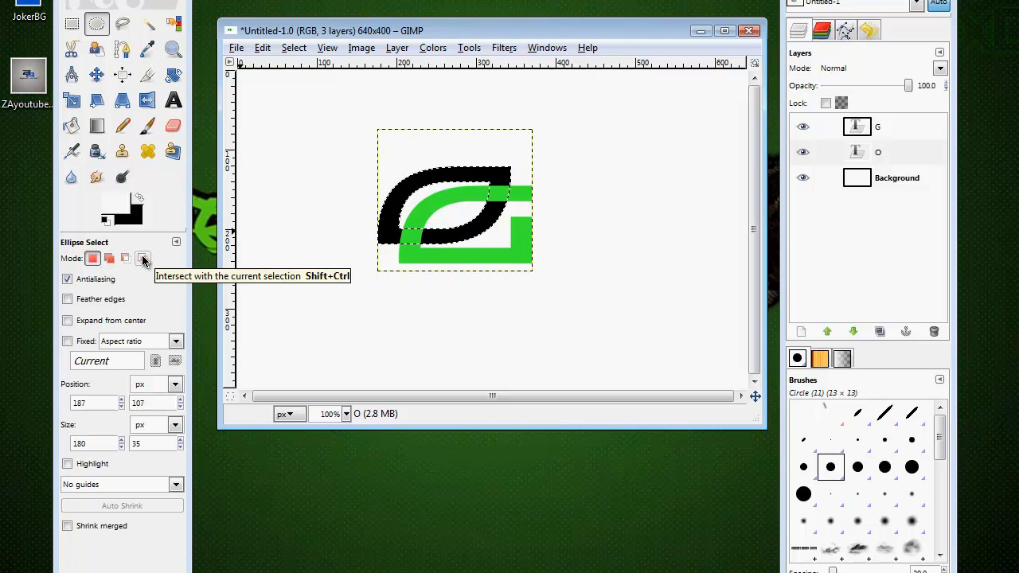
click(144, 258)
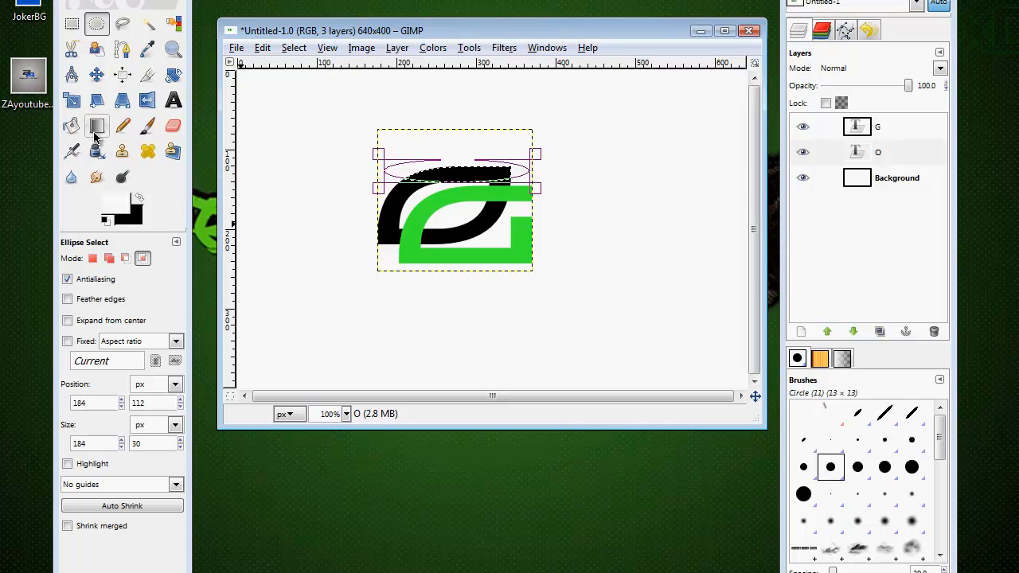
Step: Paint a gradient highlight into the O's top band and clear the selection
click(96, 125)
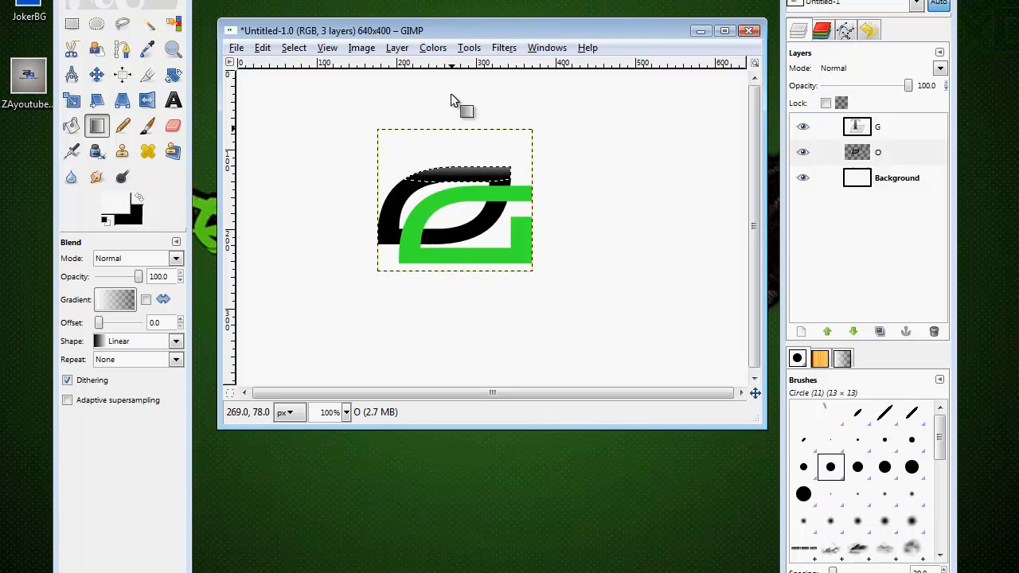
click(294, 47)
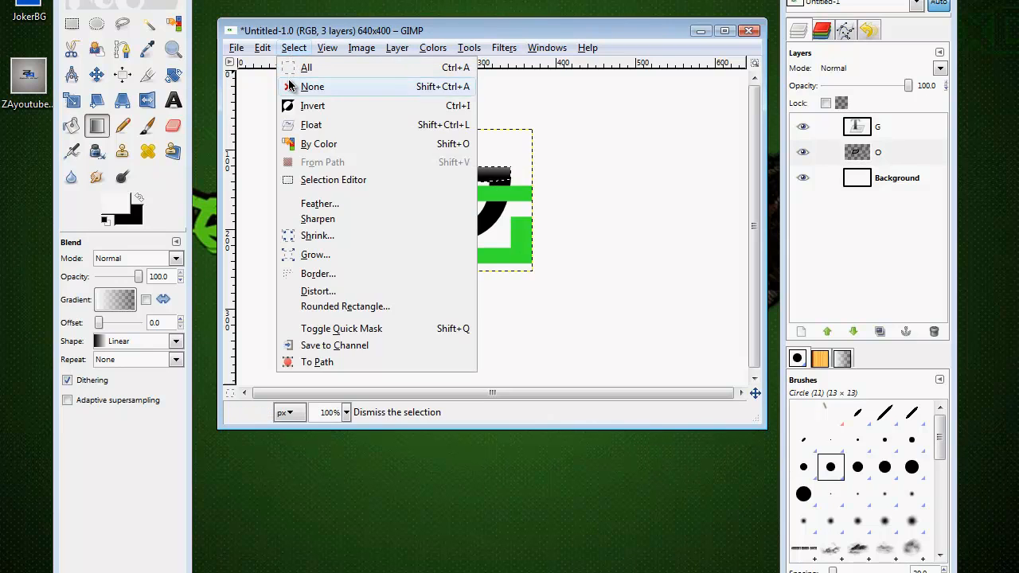
click(312, 86)
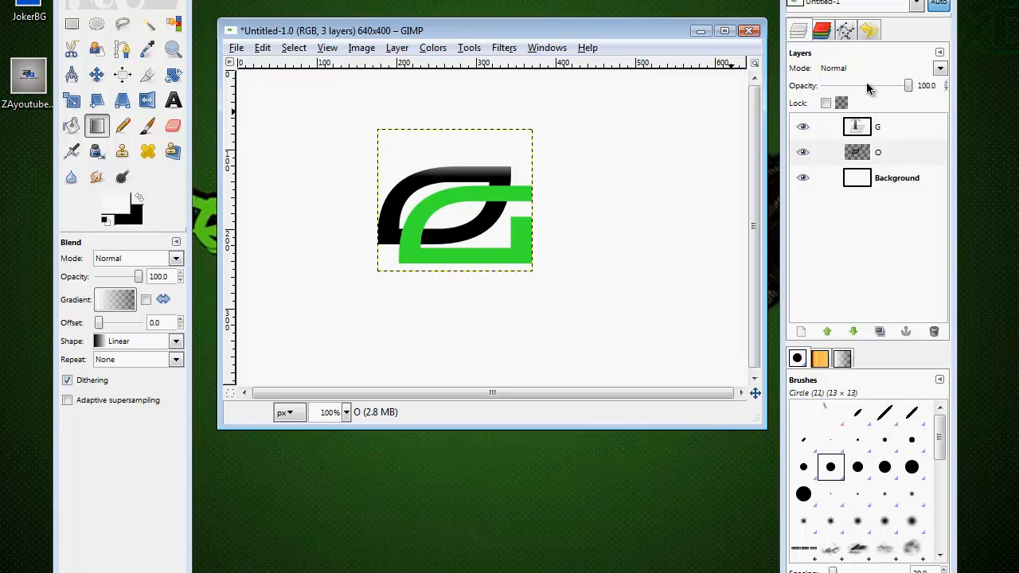
Step: Try the O layer at 80 opacity, restore 100, and clear the selection again
drag(908, 85, 892, 85)
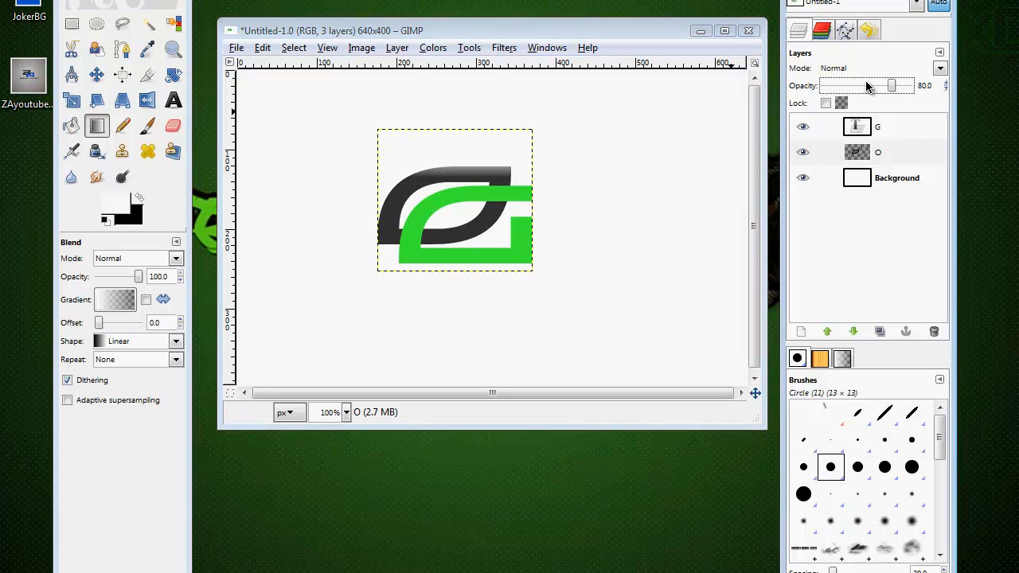
drag(891, 85, 912, 85)
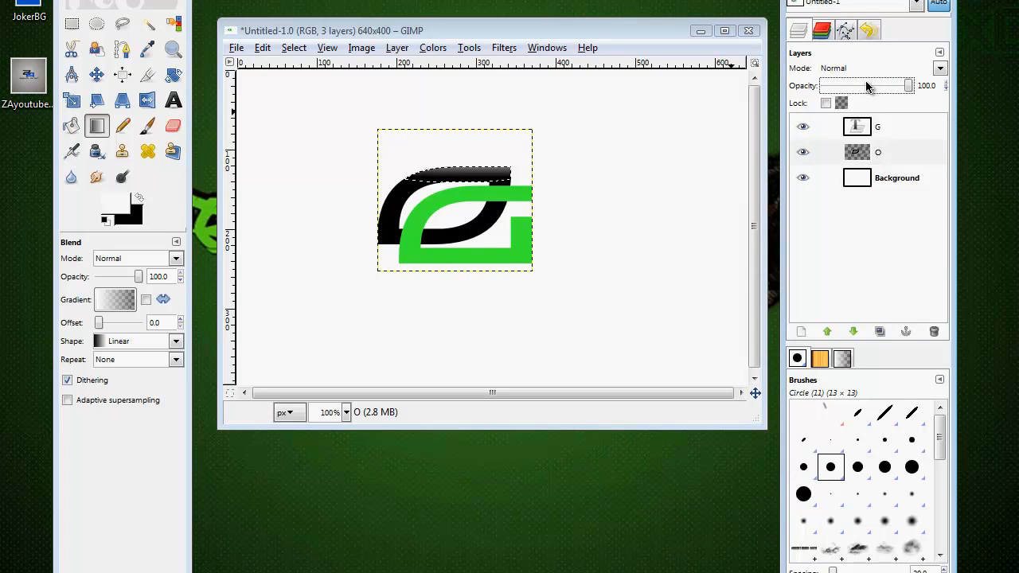
mouse_move(521, 187)
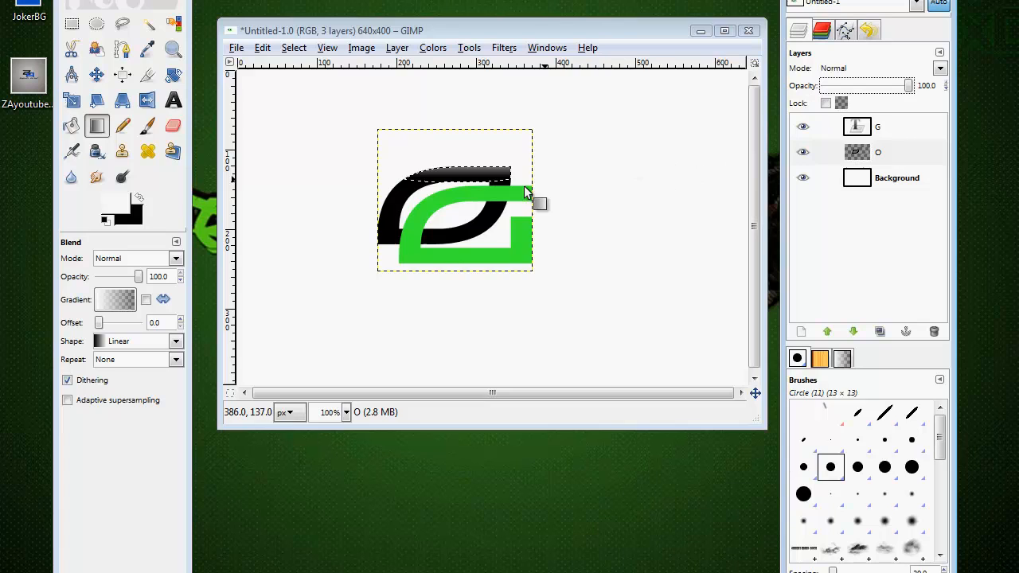
mouse_move(482, 173)
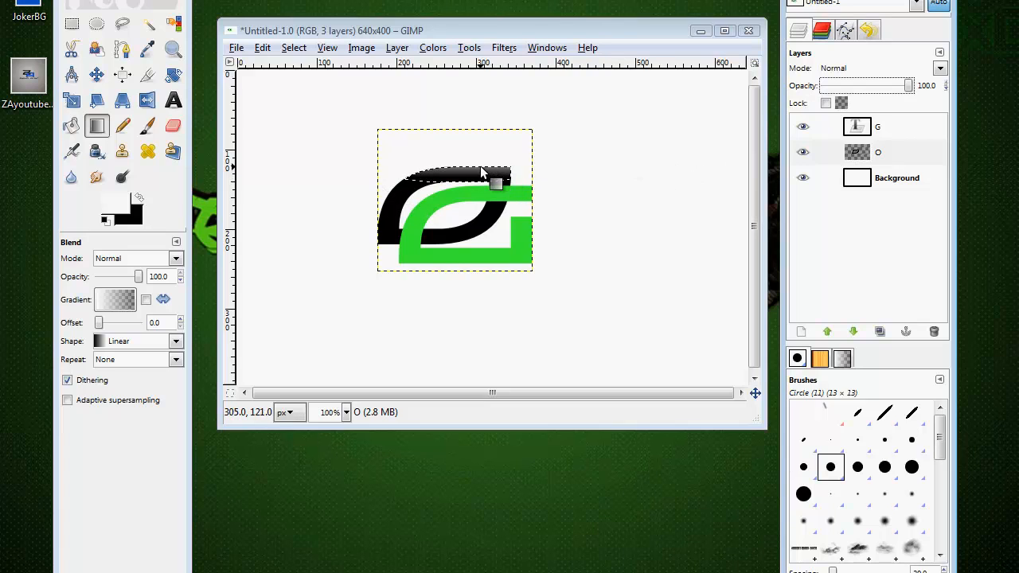
click(294, 48)
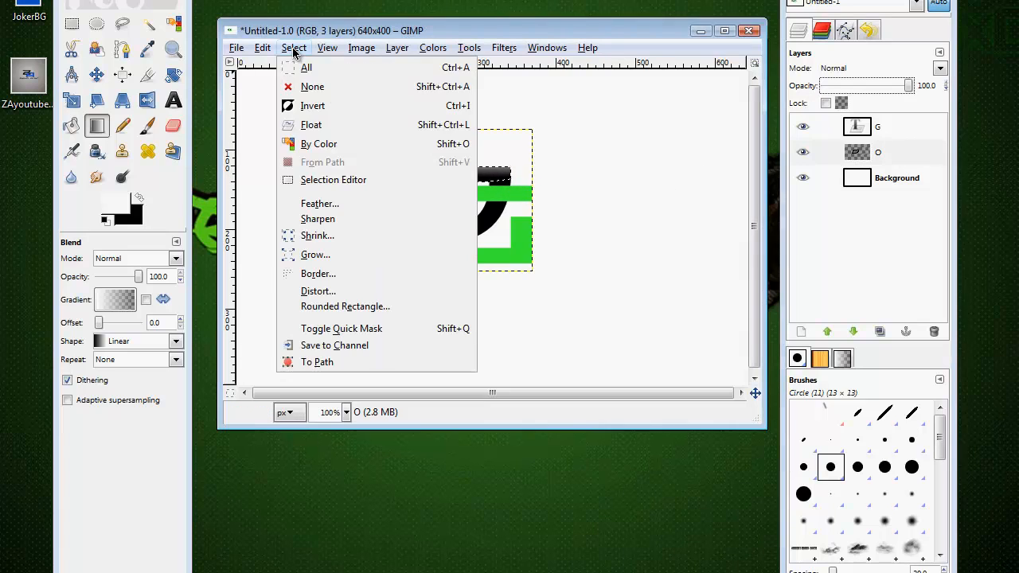
click(312, 86)
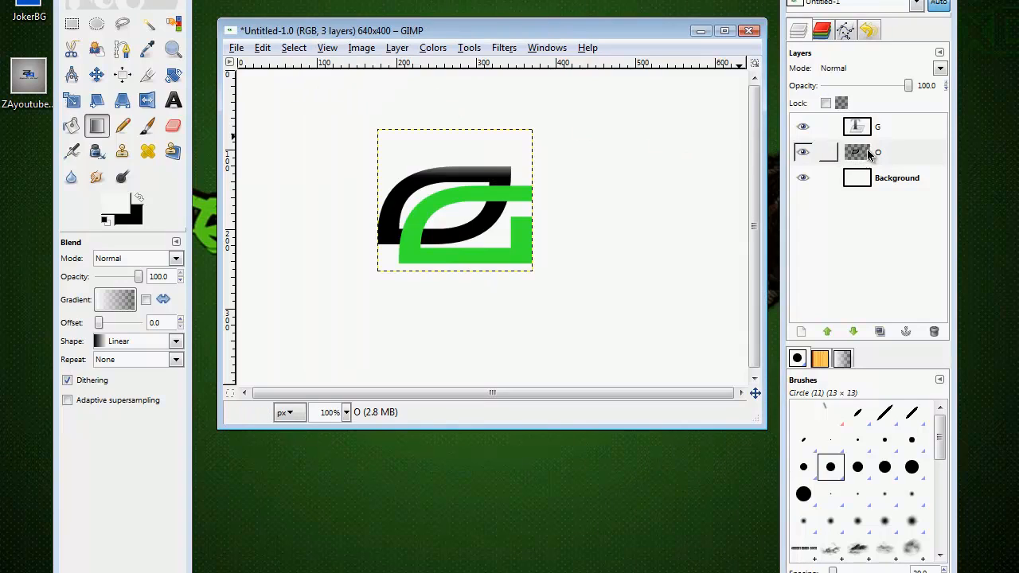
mouse_move(465, 215)
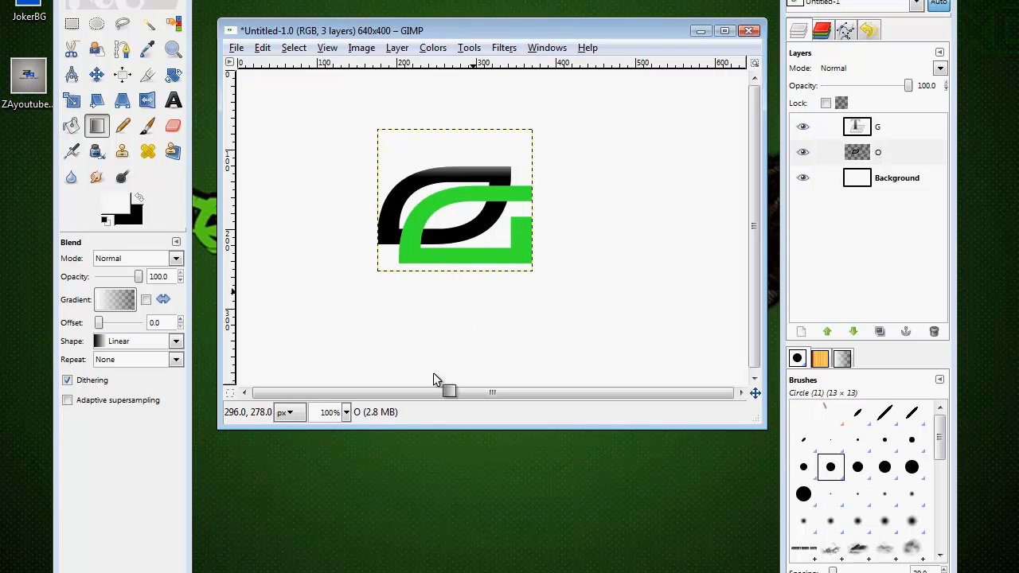
Step: Zoom in to 400% and set the G layer's opacity to 50
click(346, 413)
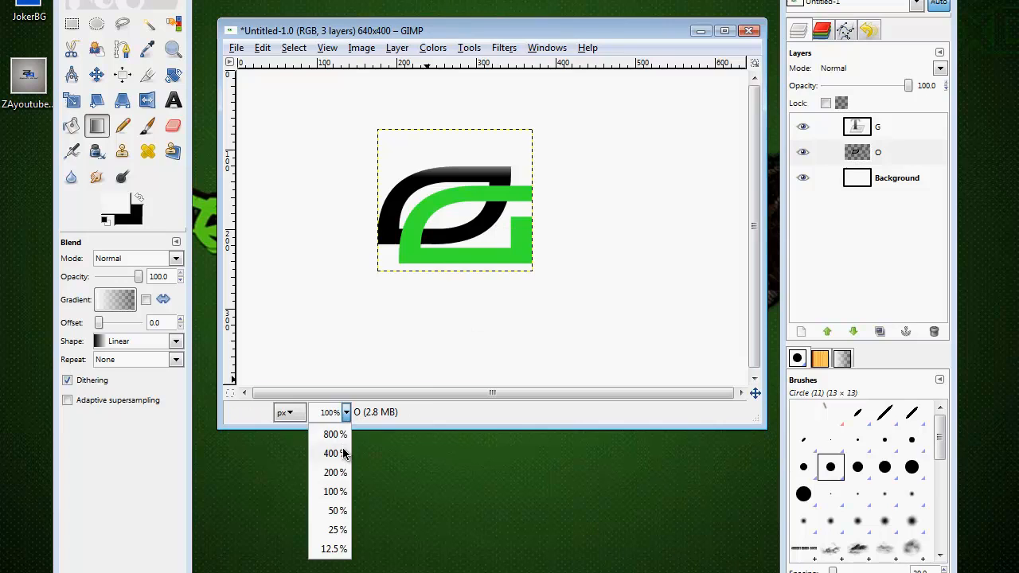
click(330, 454)
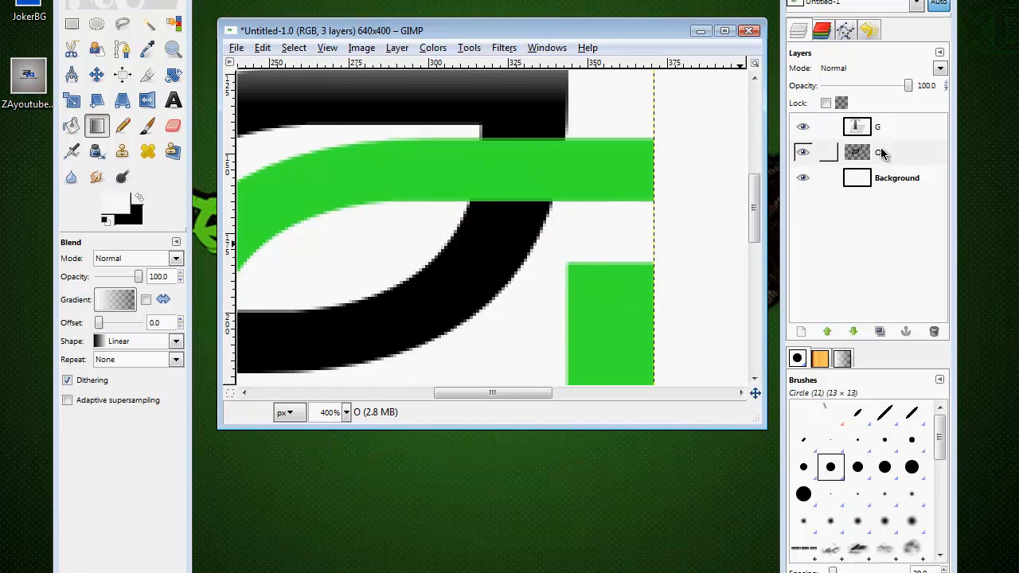
click(887, 126)
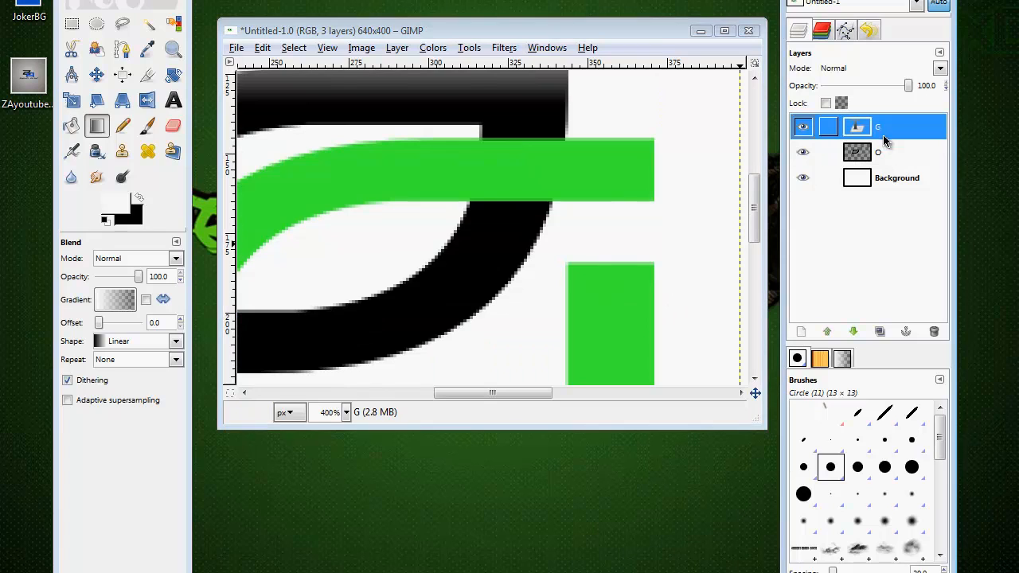
drag(908, 85, 875, 85)
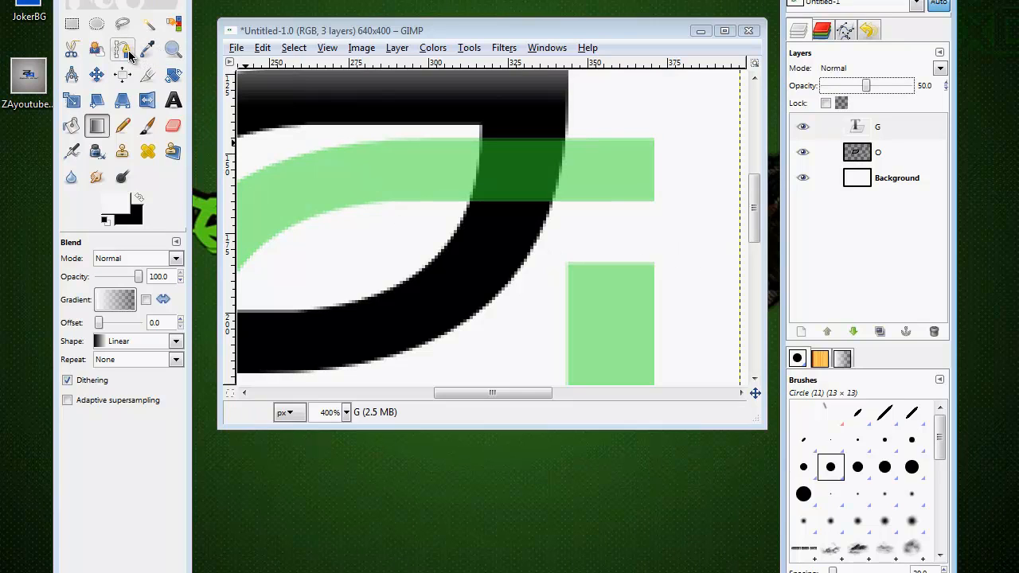
Step: Trace the G-over-O overlap with a four-point path and make it a selection
click(121, 46)
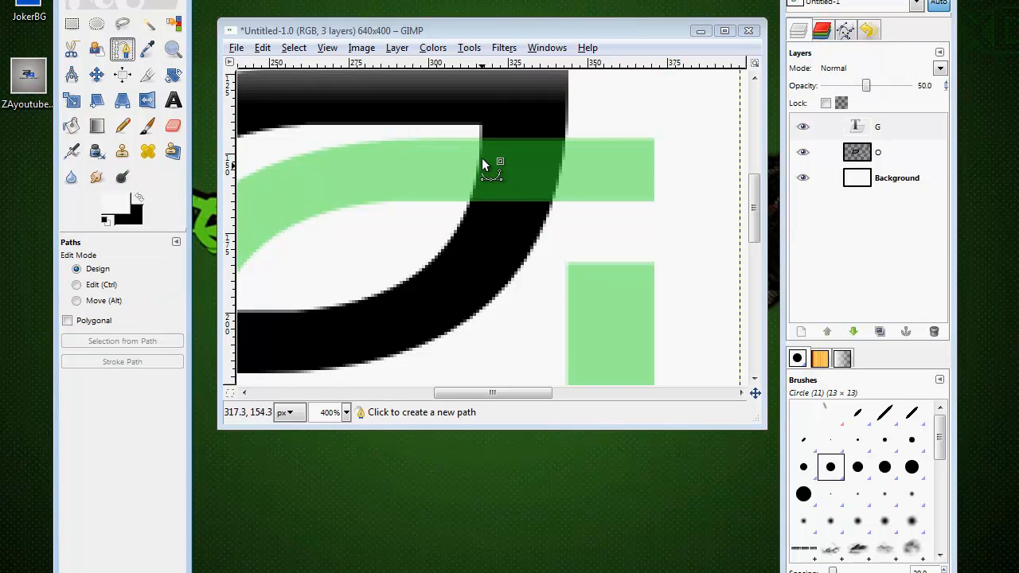
click(480, 139)
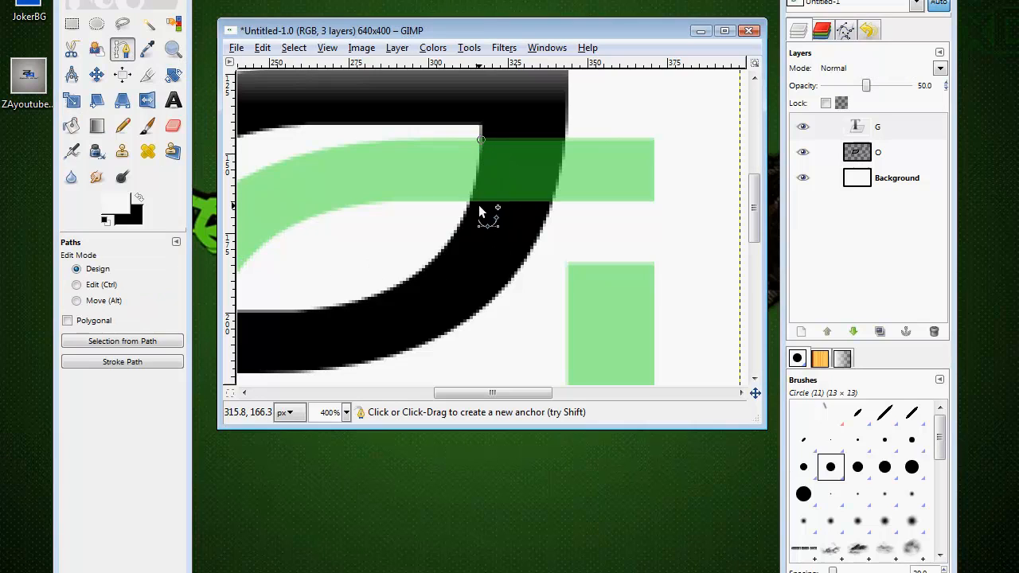
mouse_move(478, 208)
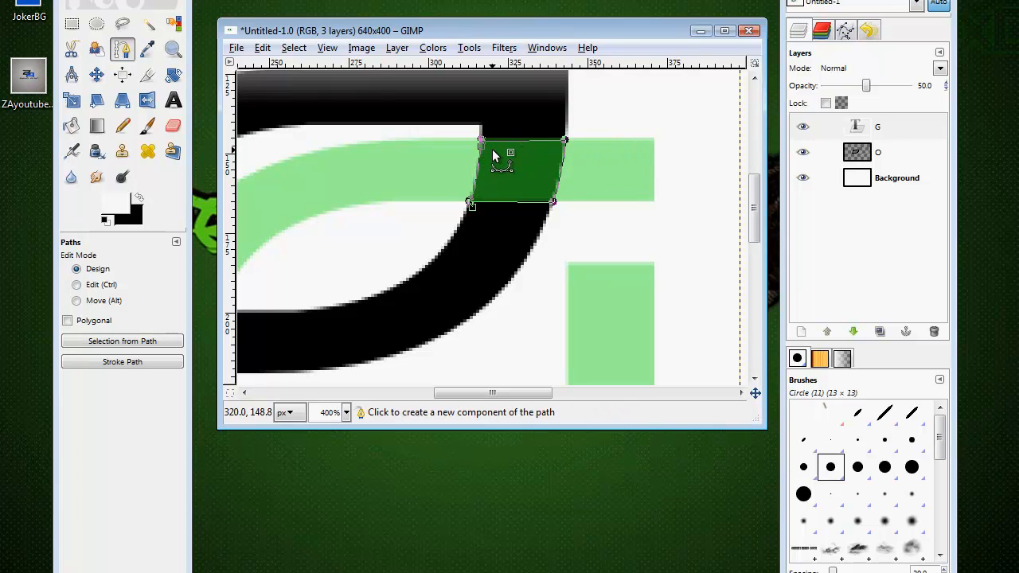
mouse_move(495, 177)
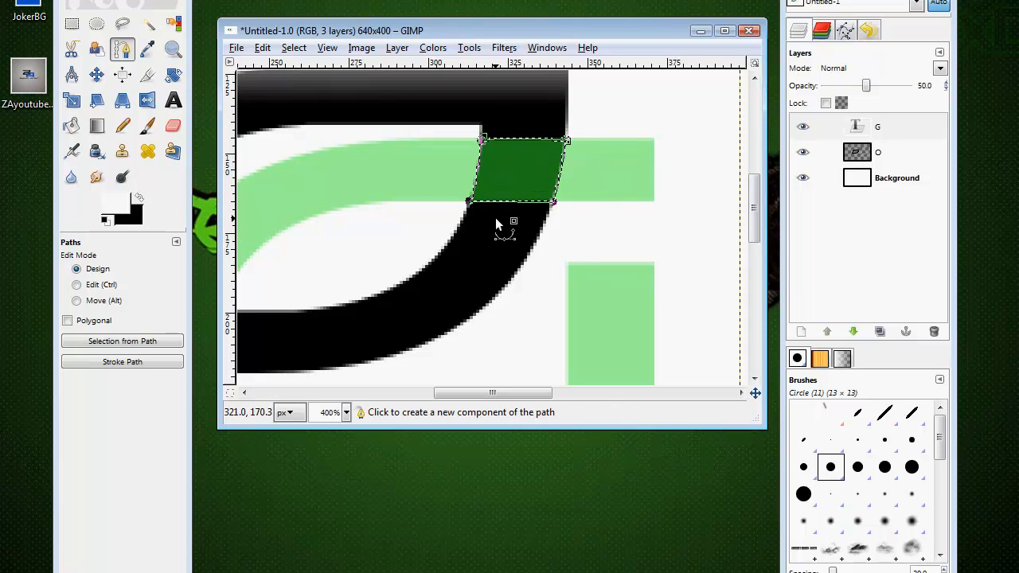
click(877, 127)
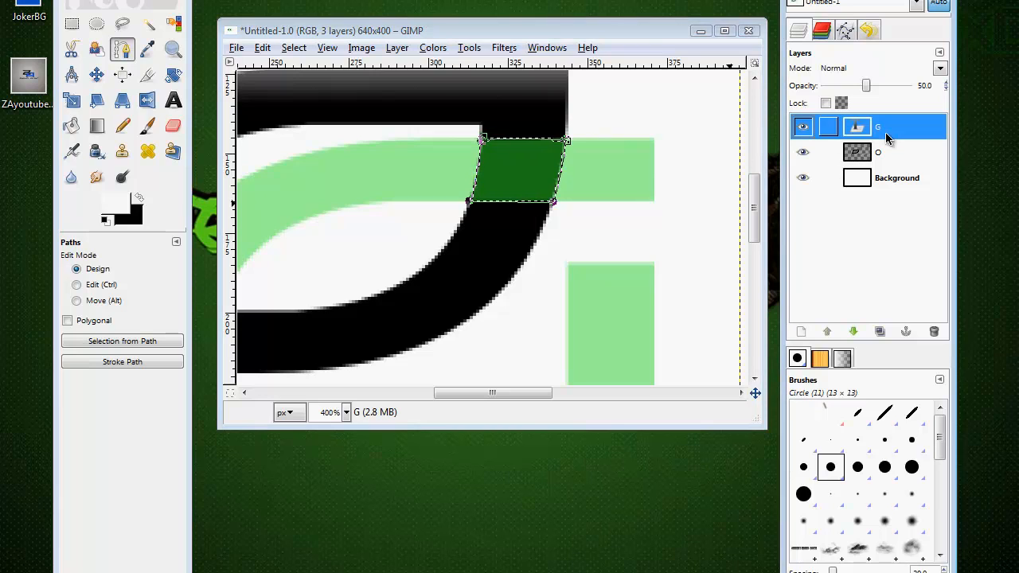
Step: Close the layer attributes dialog and erase the G's bar inside the selected overlap
double_click(885, 126)
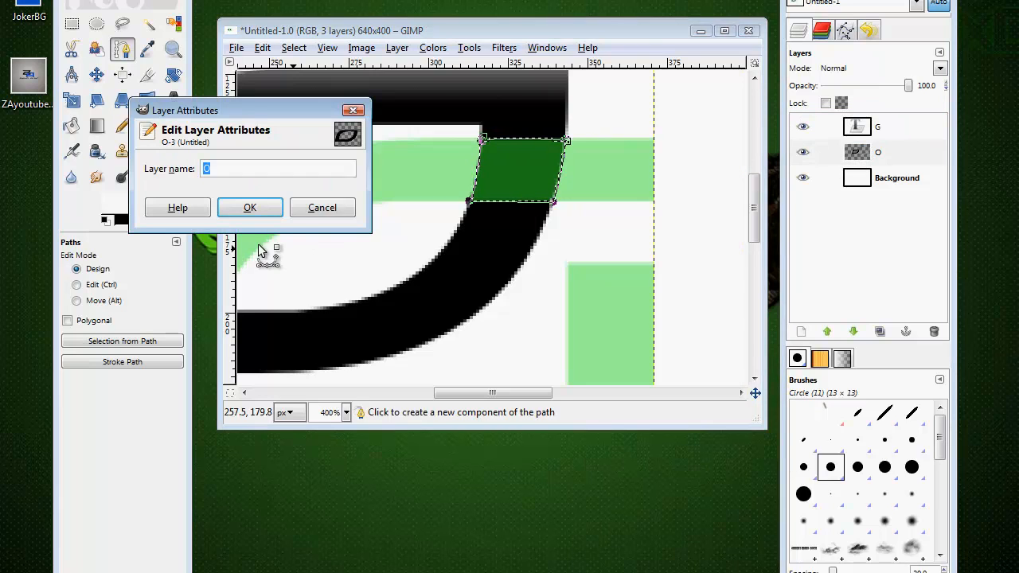
click(249, 207)
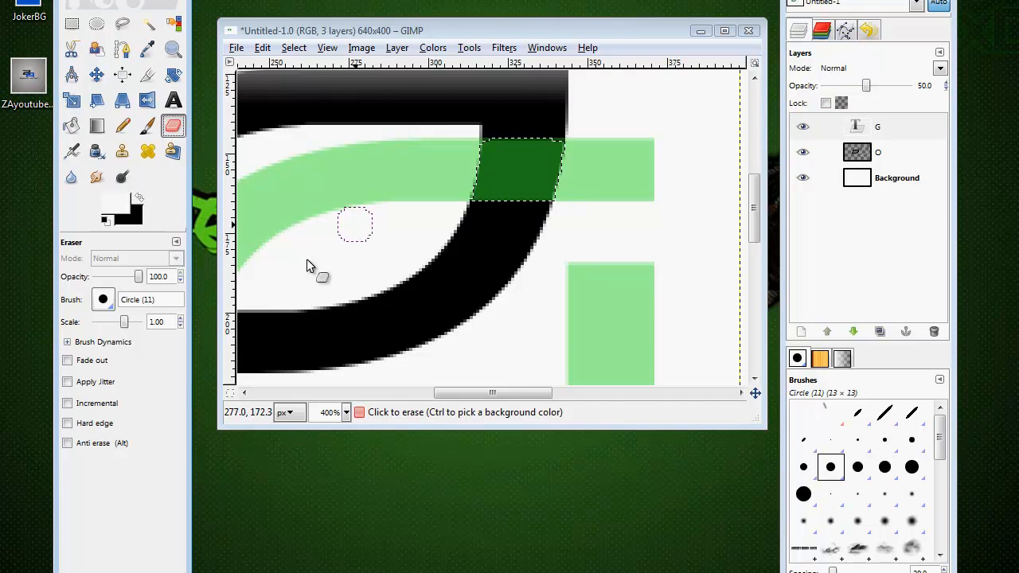
click(490, 195)
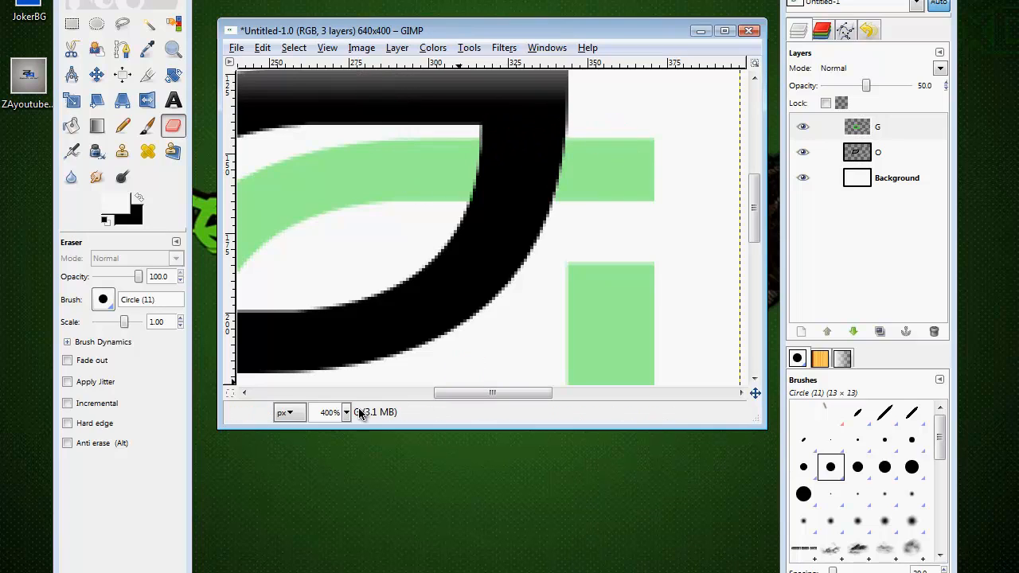
Step: Zoom out, restore the G layer to 100% opacity, and load the G's alpha as a selection
click(346, 412)
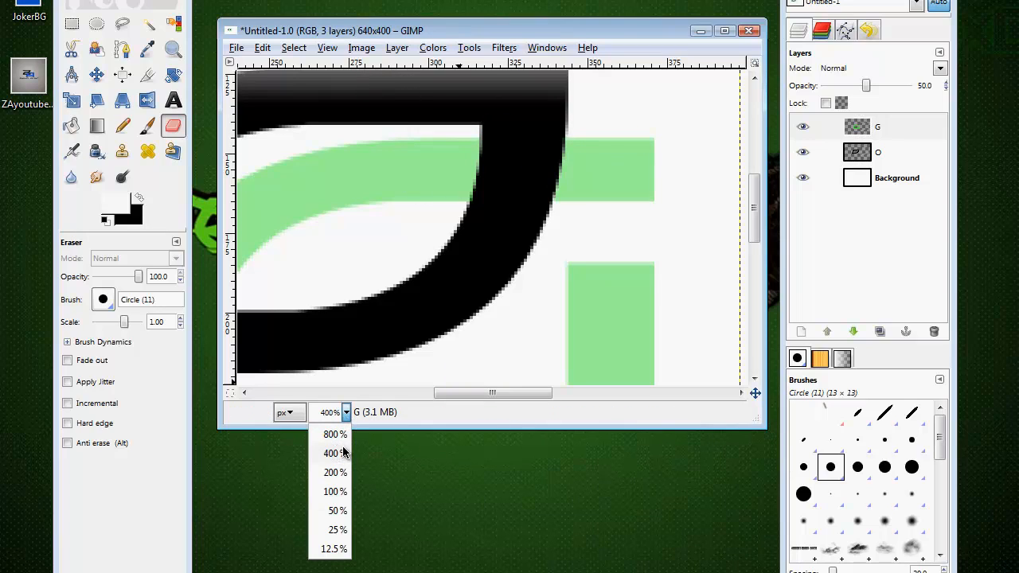
click(329, 453)
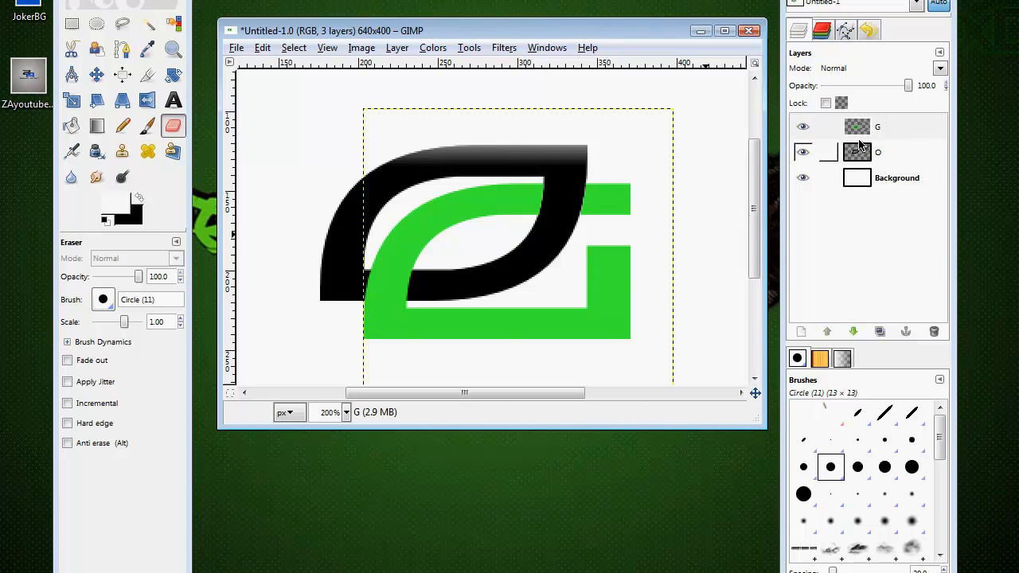
right_click(857, 126)
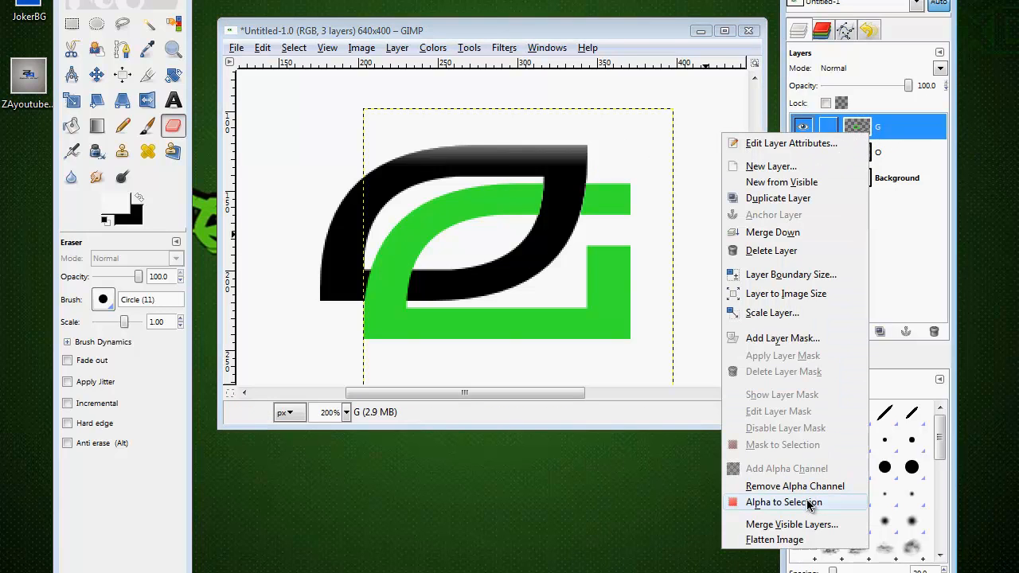
click(783, 502)
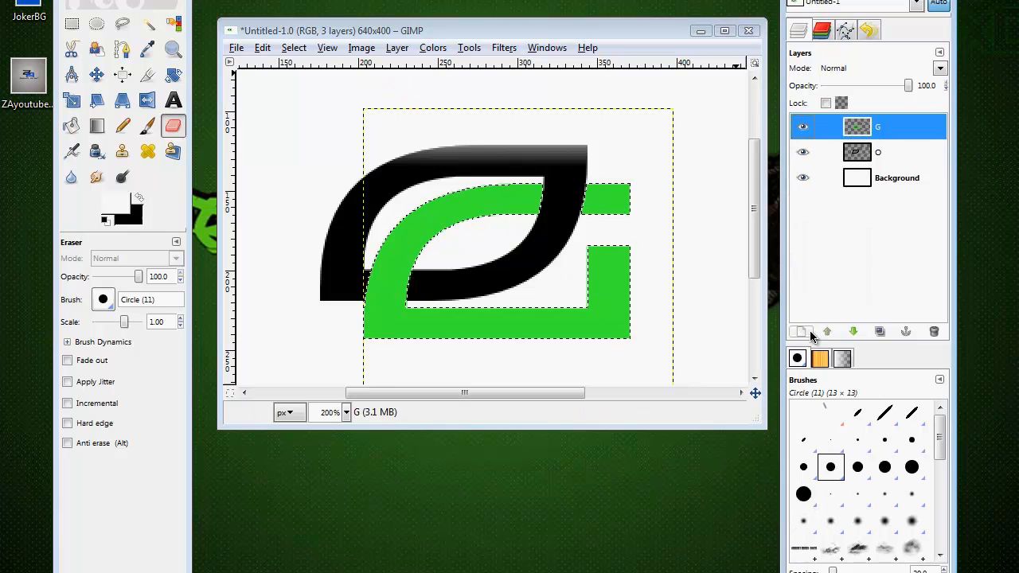
Step: Add a new empty layer and grow the G's selection by a few pixels
click(800, 331)
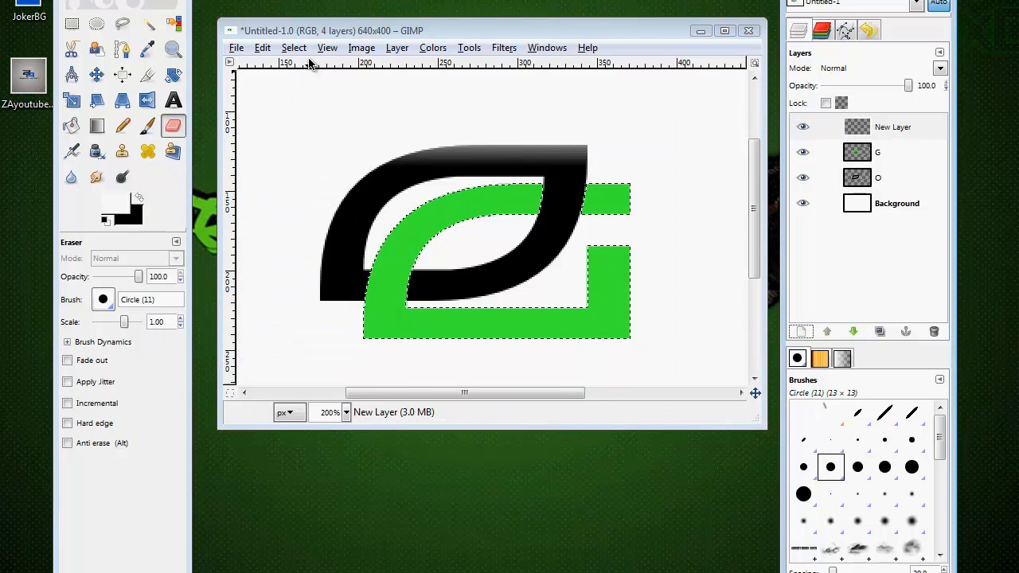
click(293, 47)
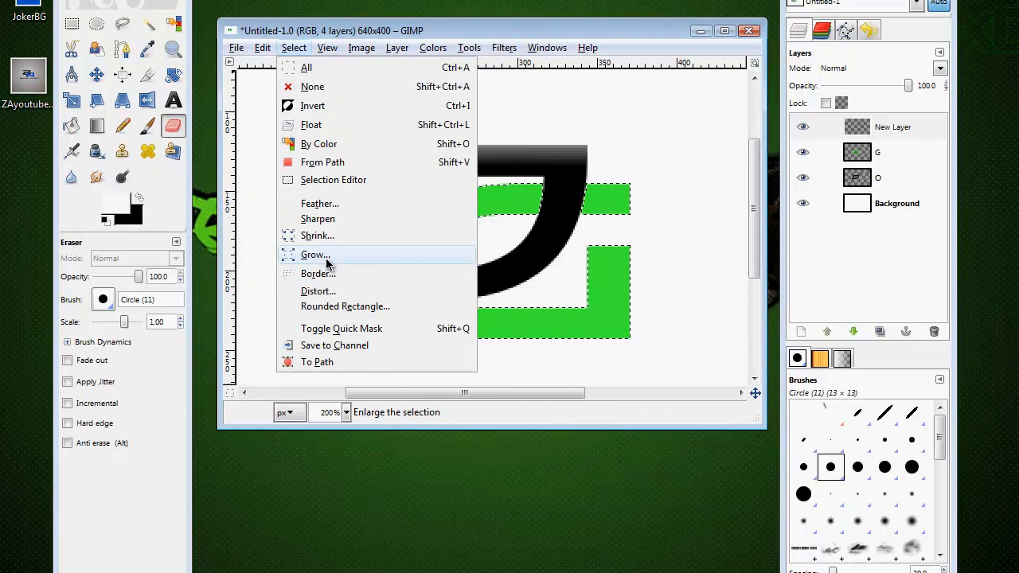
click(314, 254)
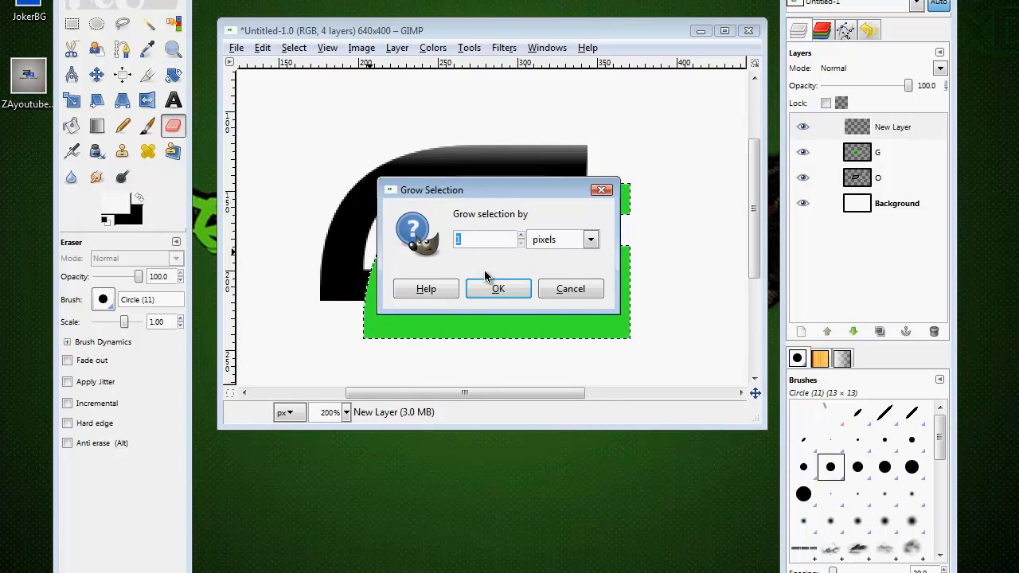
click(498, 288)
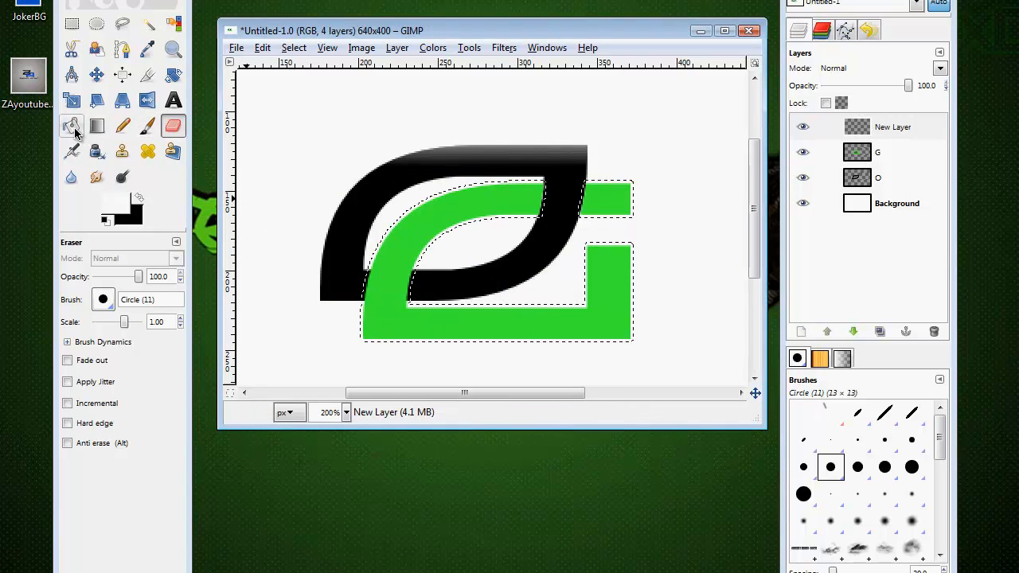
Step: Bucket-fill the grown selection black and merge the G down onto the outline layer
click(71, 126)
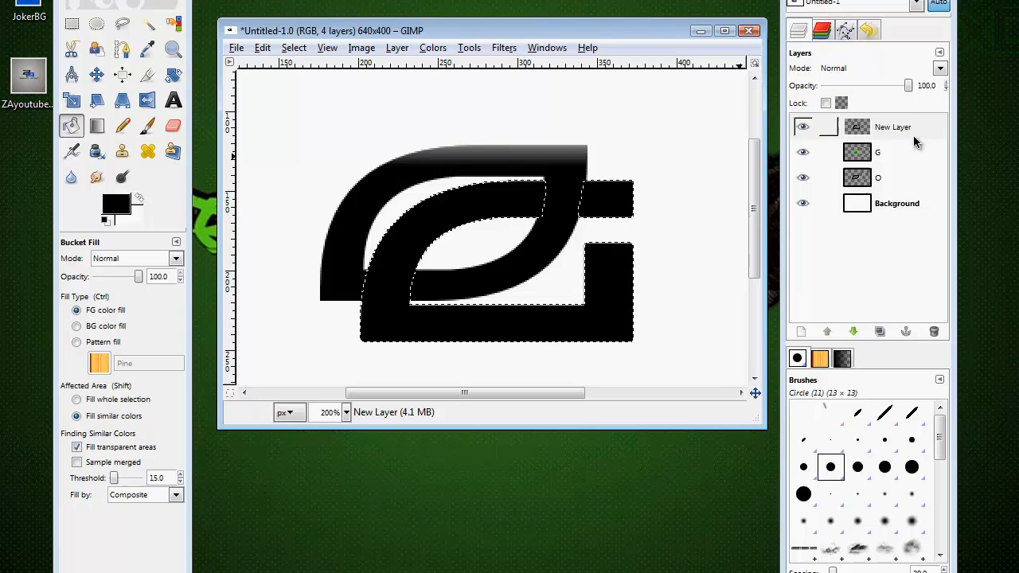
click(892, 126)
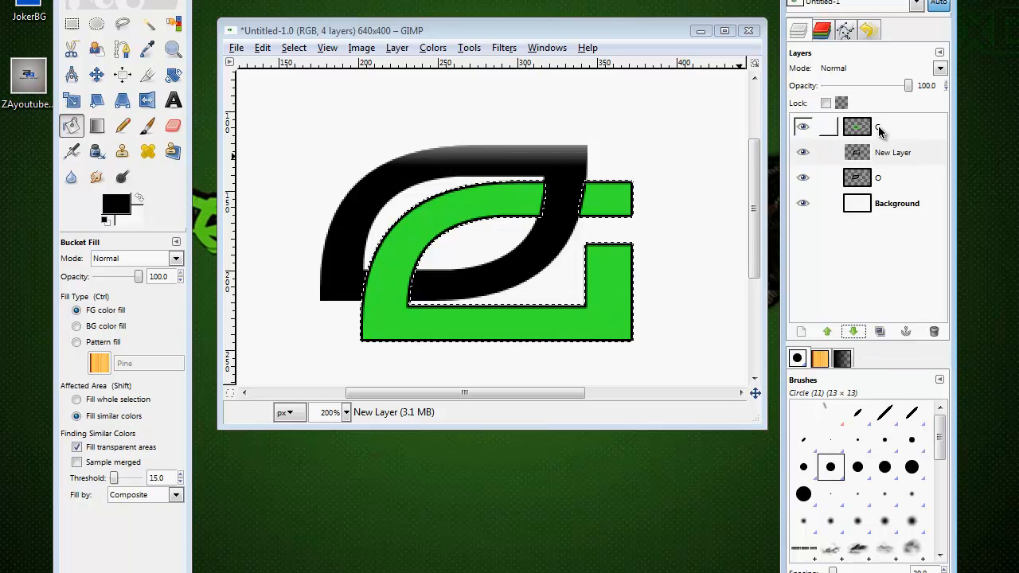
right_click(879, 127)
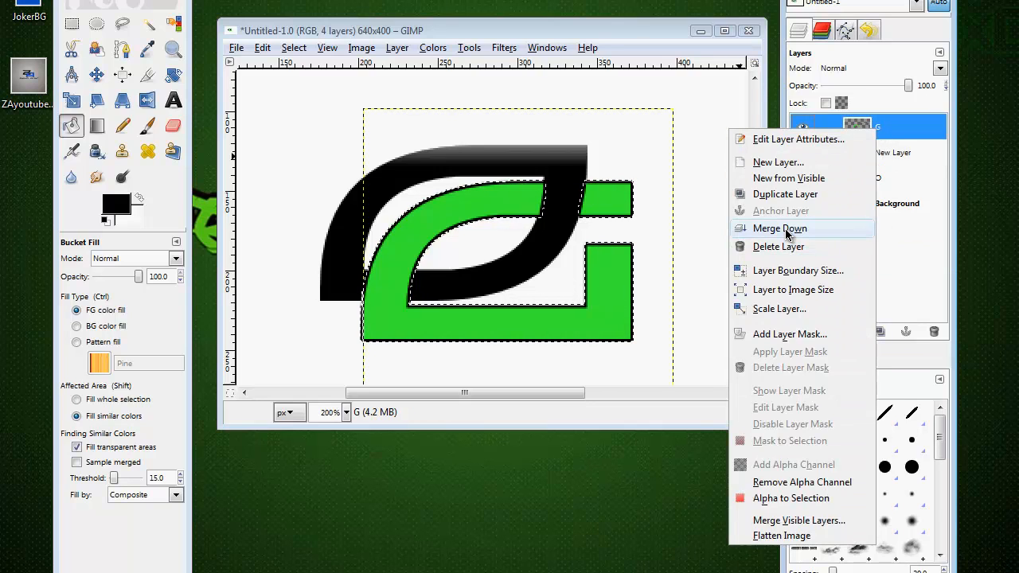
click(779, 228)
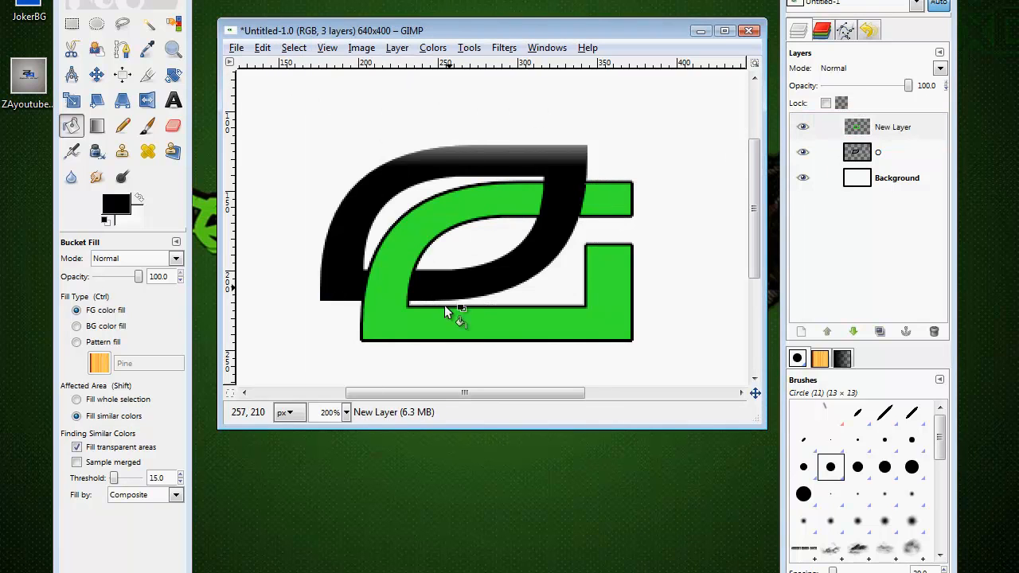
Step: Set the canvas zoom to 100% from the status bar zoom dropdown
click(344, 412)
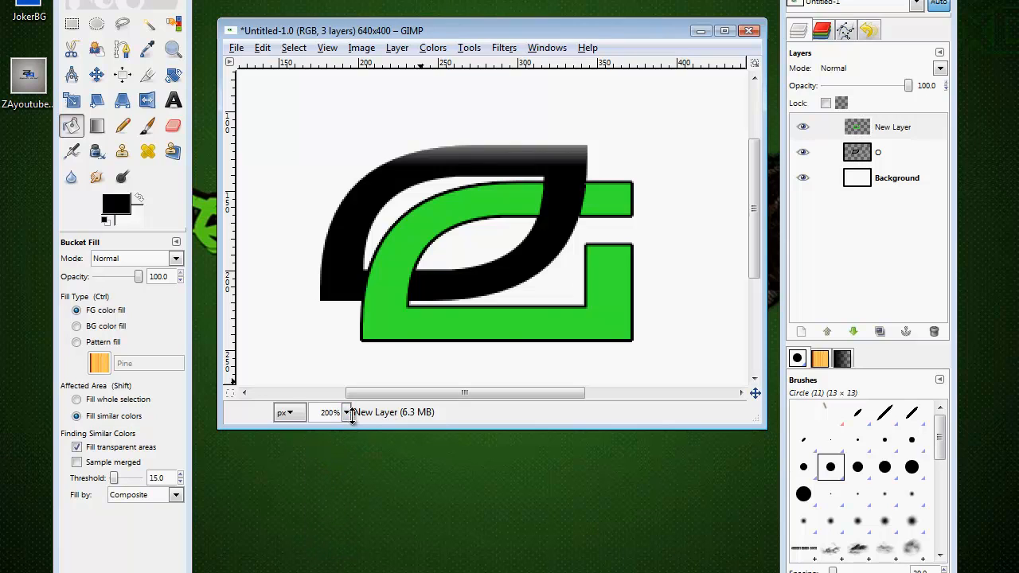
click(346, 412)
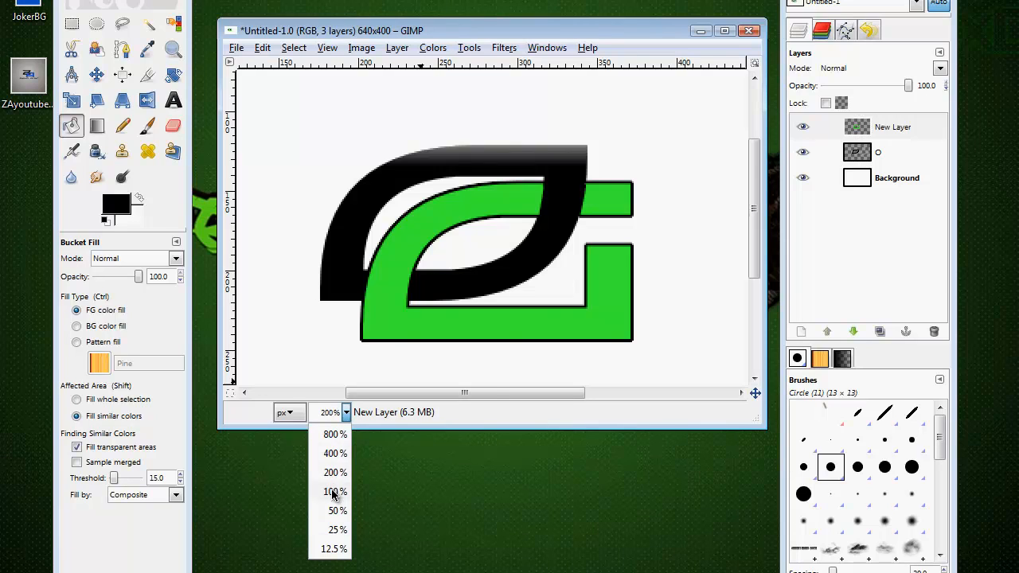
click(332, 492)
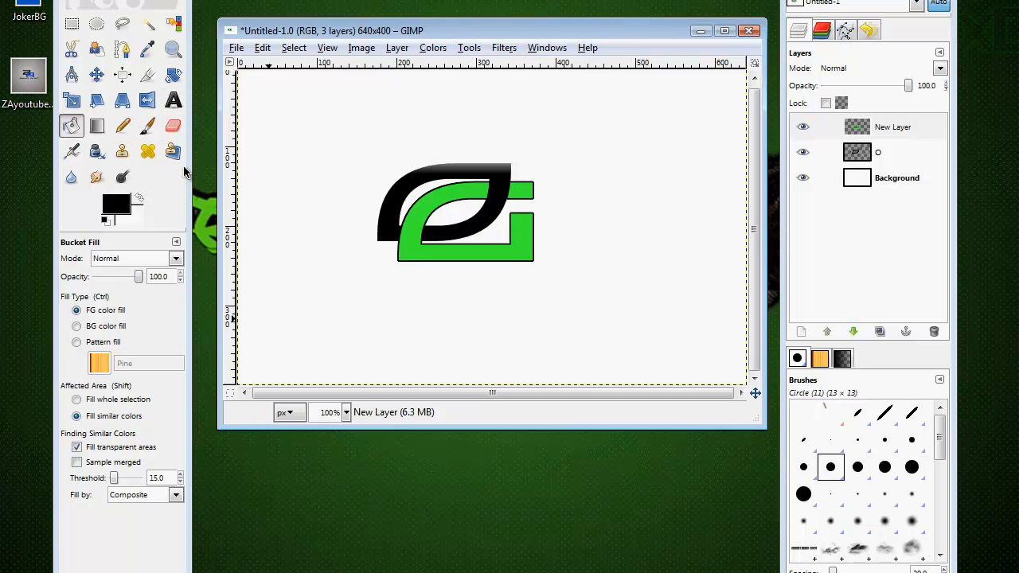
Step: Add 'OPTIC GAMING' text below the logo with the Text tool
click(173, 100)
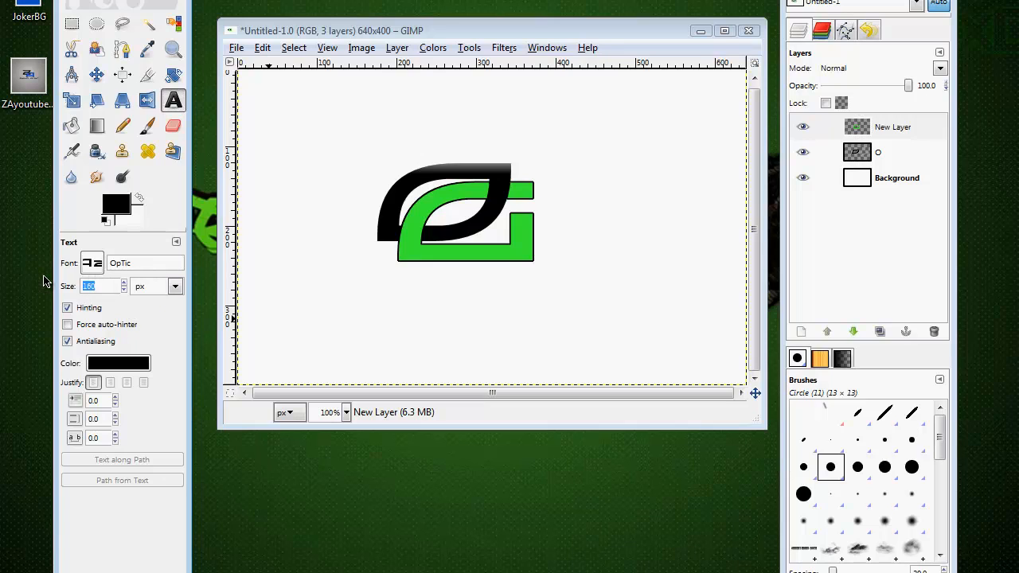
text(40)
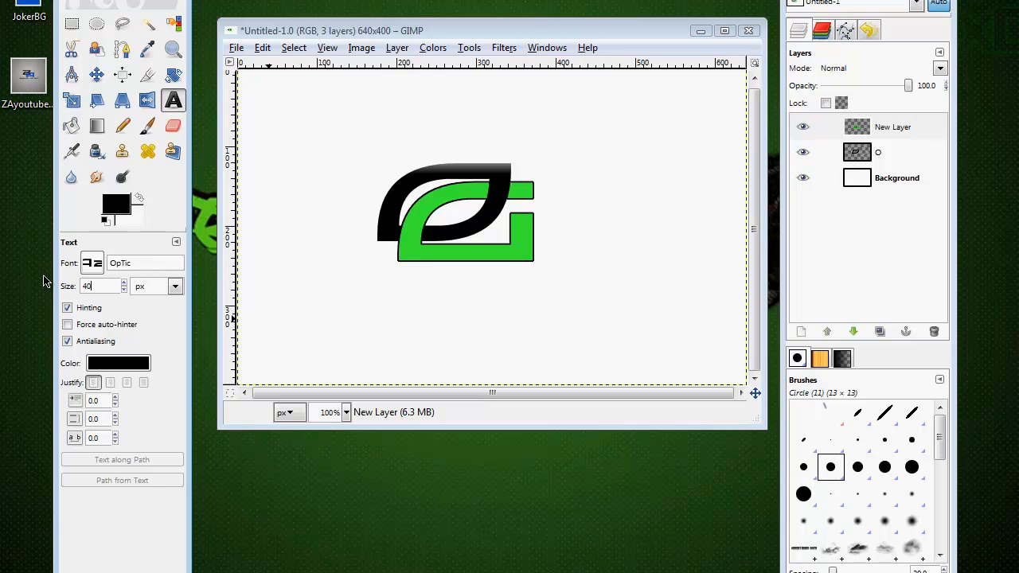
click(279, 276)
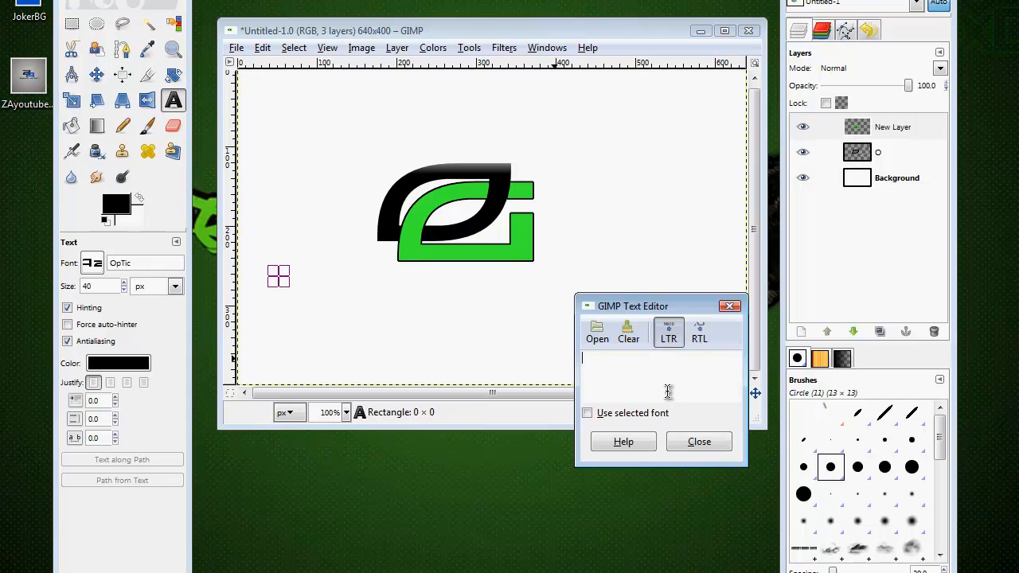
text(OPTIC GAMIN)
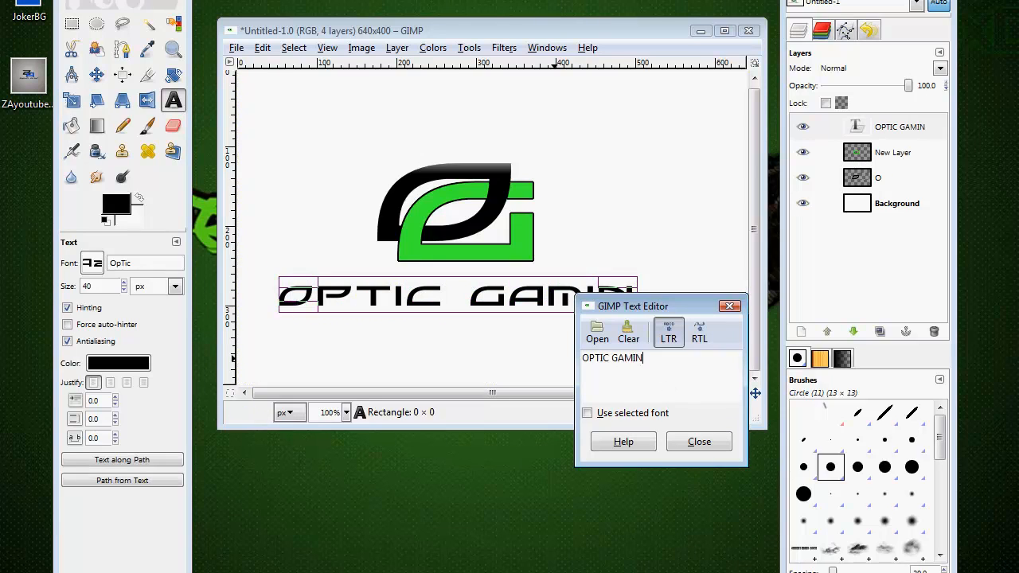
text(G)
click(104, 286)
text(20)
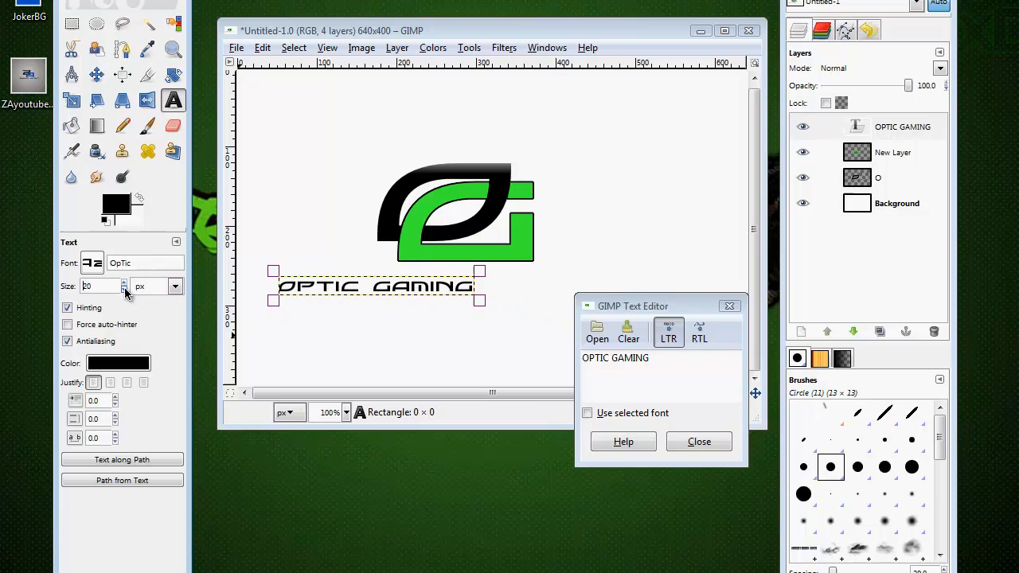
Step: Move the OPTIC GAMING text rightwards to centre it under the logo
click(96, 75)
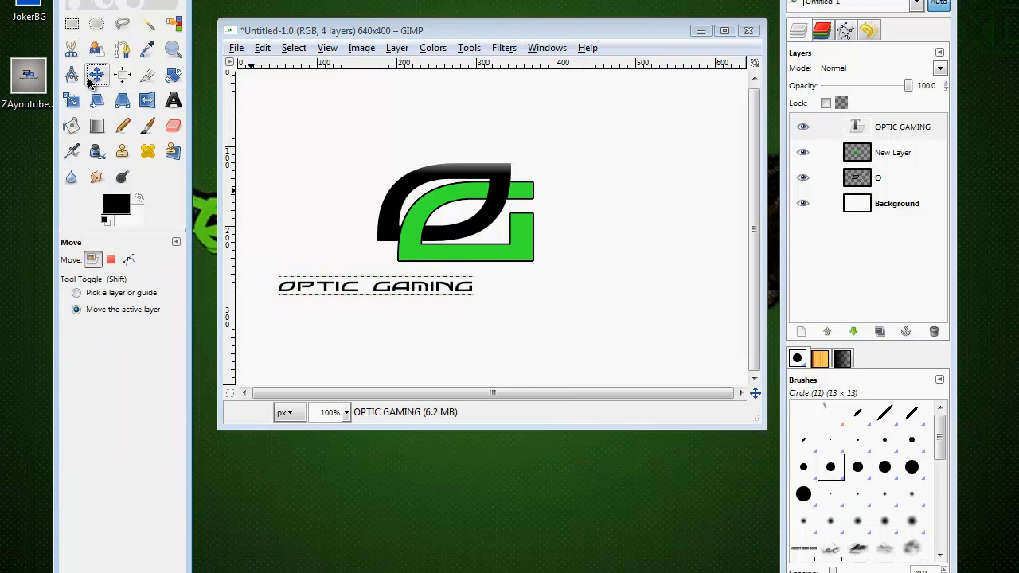
drag(376, 287, 427, 283)
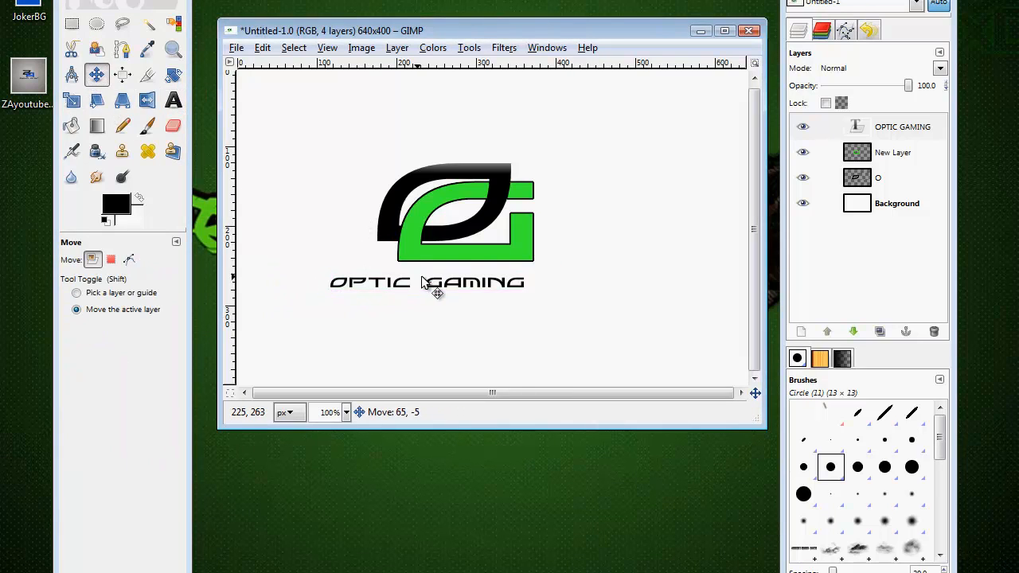
drag(427, 282, 448, 273)
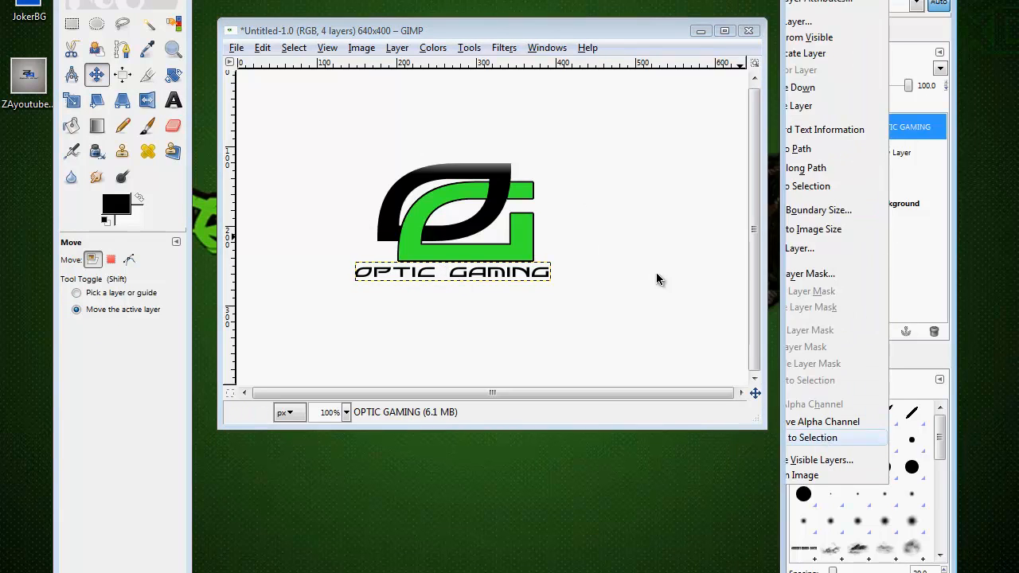
Step: Apply a Drop Shadow to the text: offsets 0, blur radius 10, opacity 100
click(503, 47)
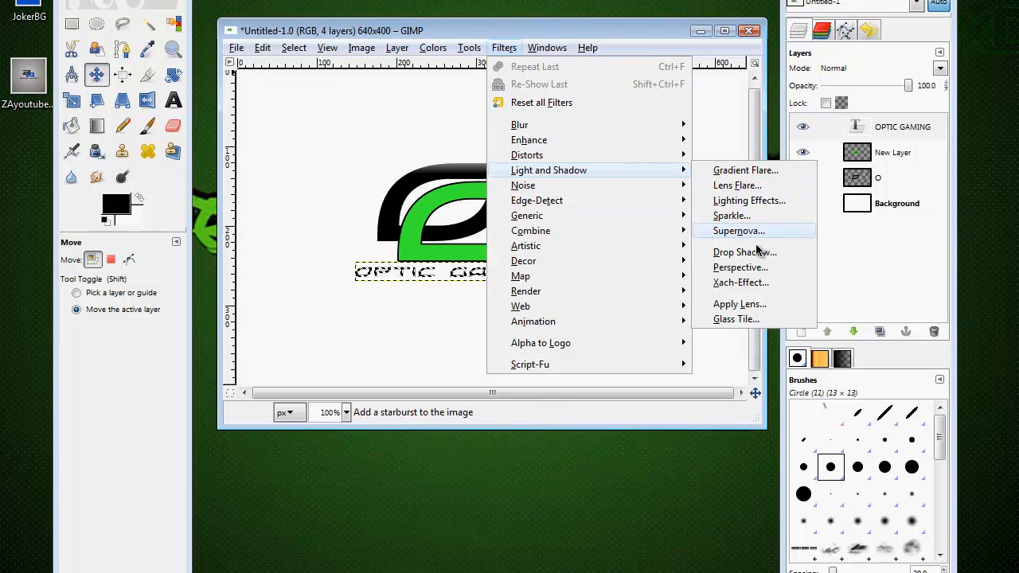
click(744, 251)
text(0)
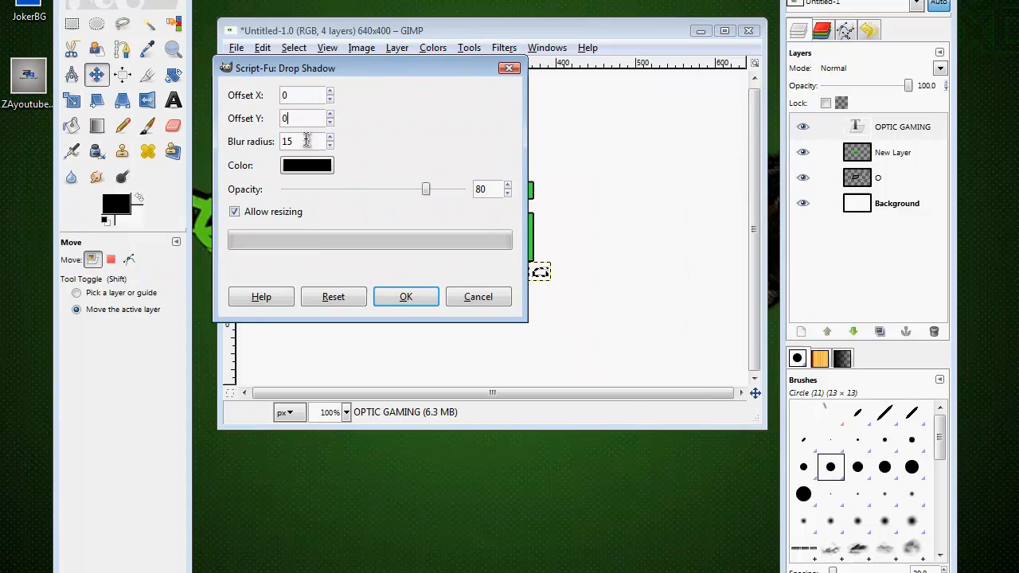
text(10)
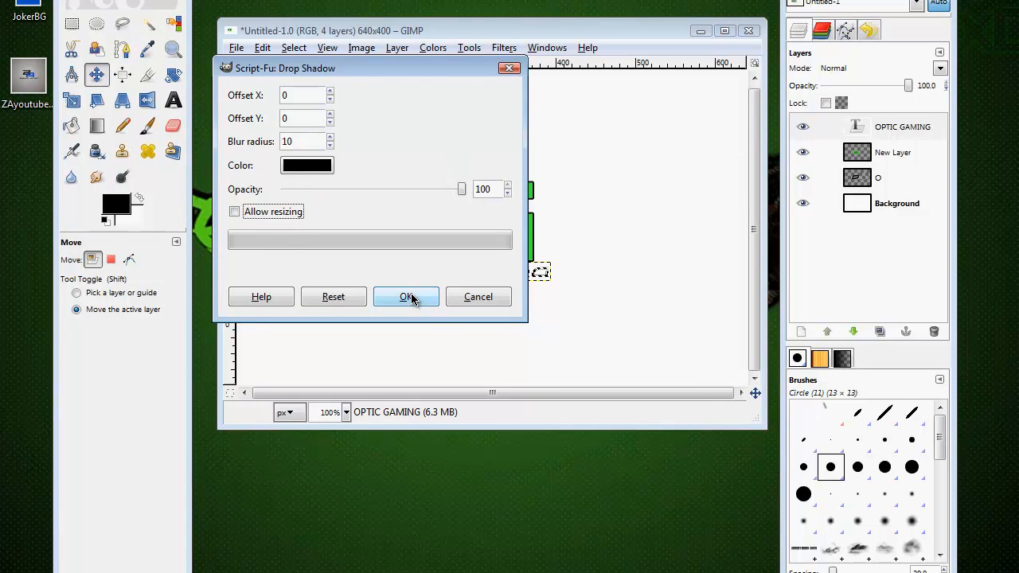
click(406, 296)
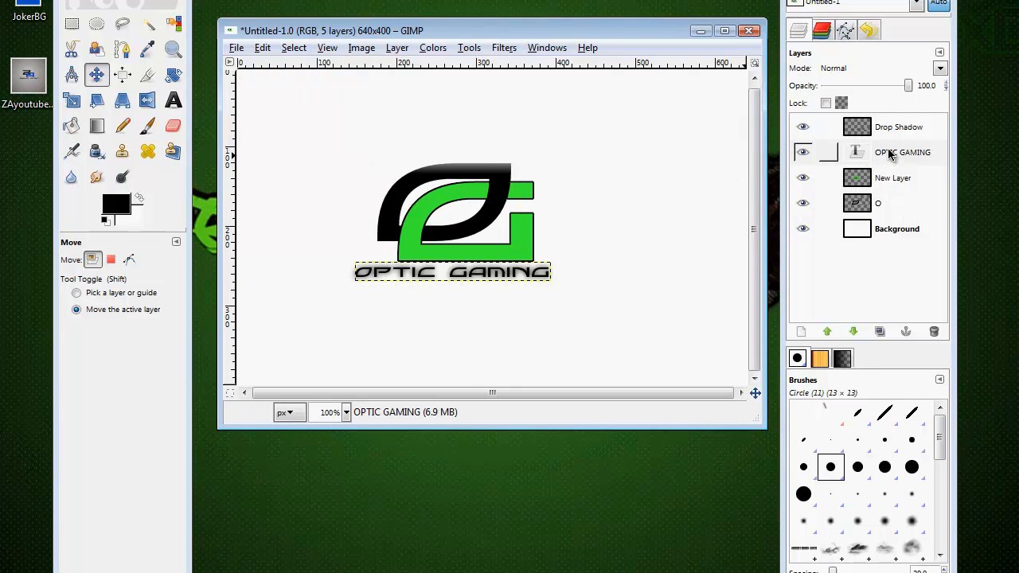
Step: Merge the G layer down into the O layer and rename it 'OG'
right_click(892, 178)
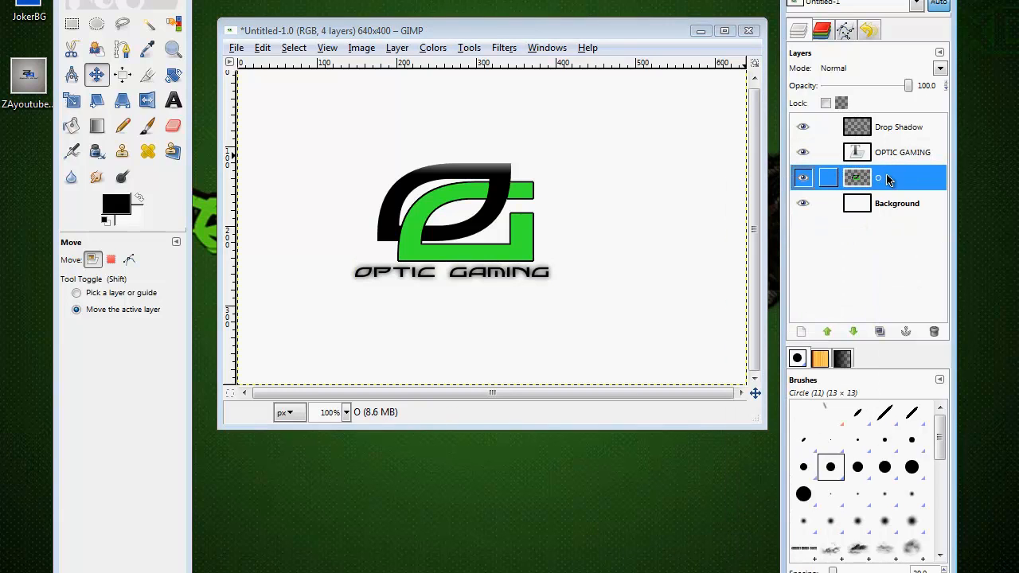
double_click(890, 178)
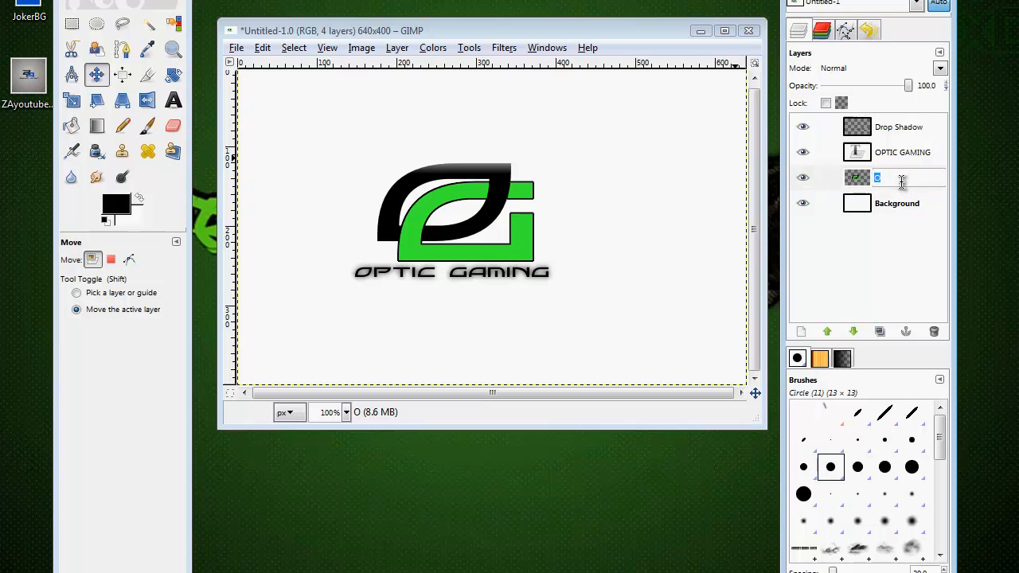
text(OG)
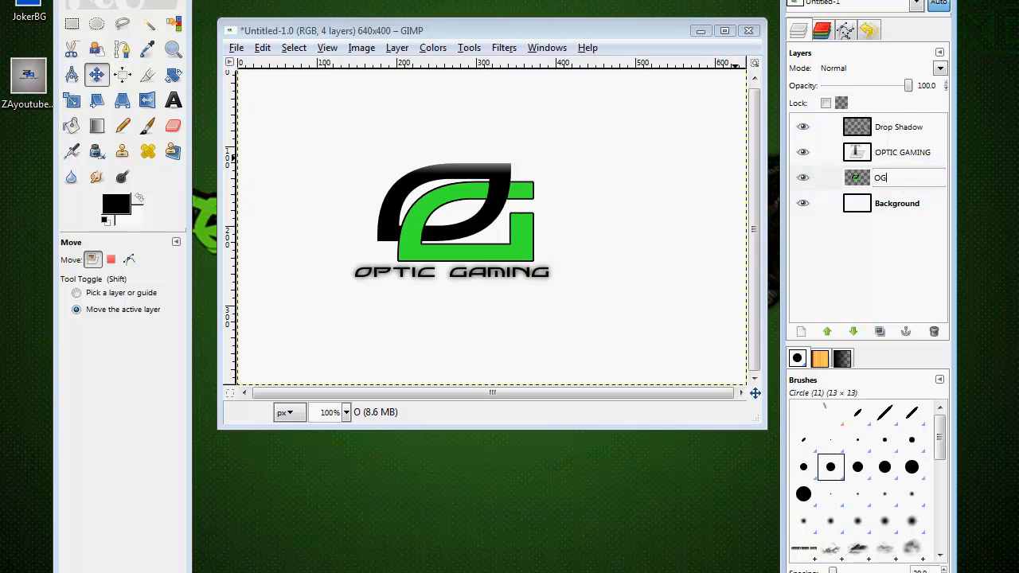
click(881, 177)
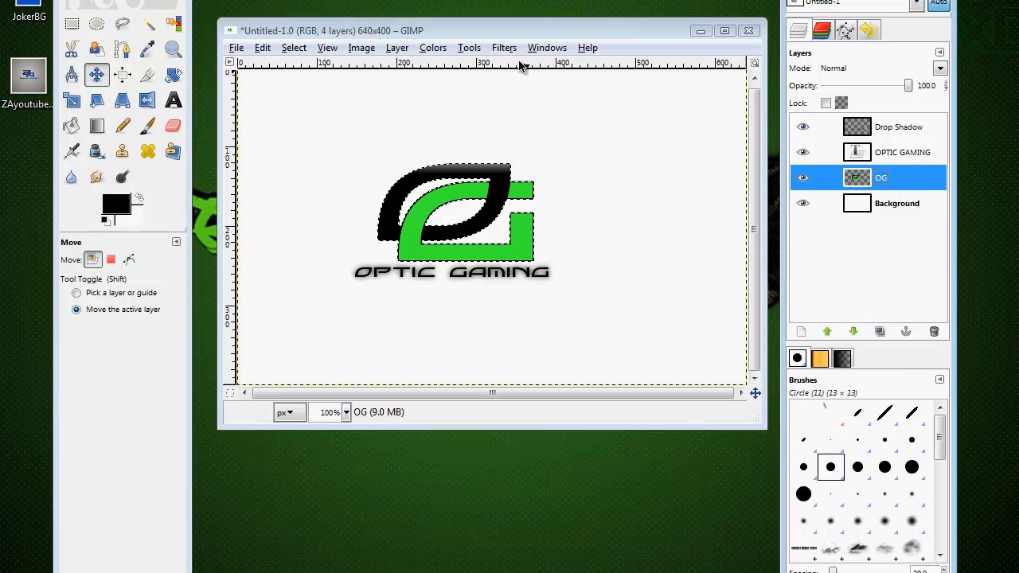
Step: Apply a Drop Shadow to the OG logo: offsets 0, blur radius 10, opacity 100
click(503, 47)
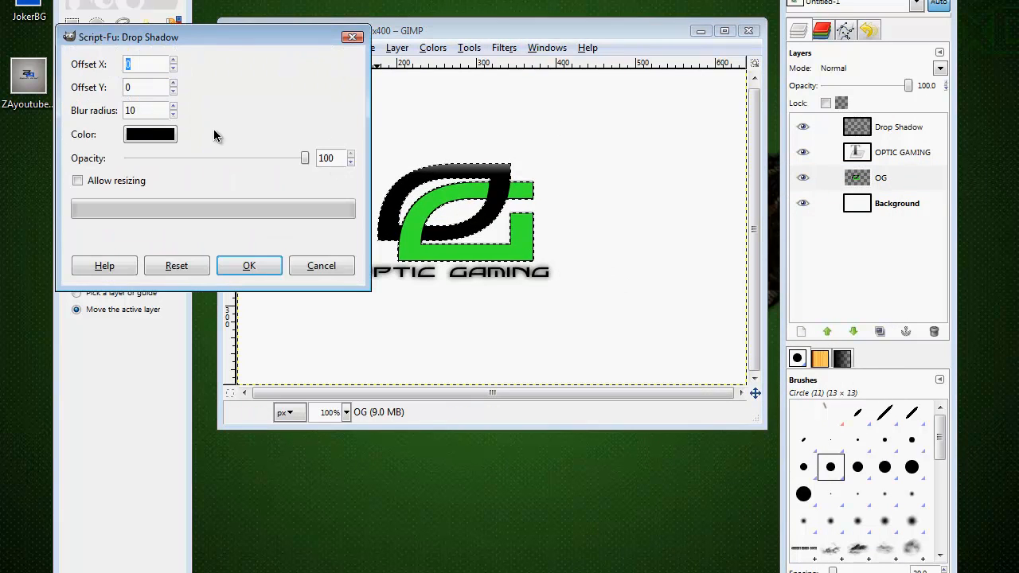
click(248, 265)
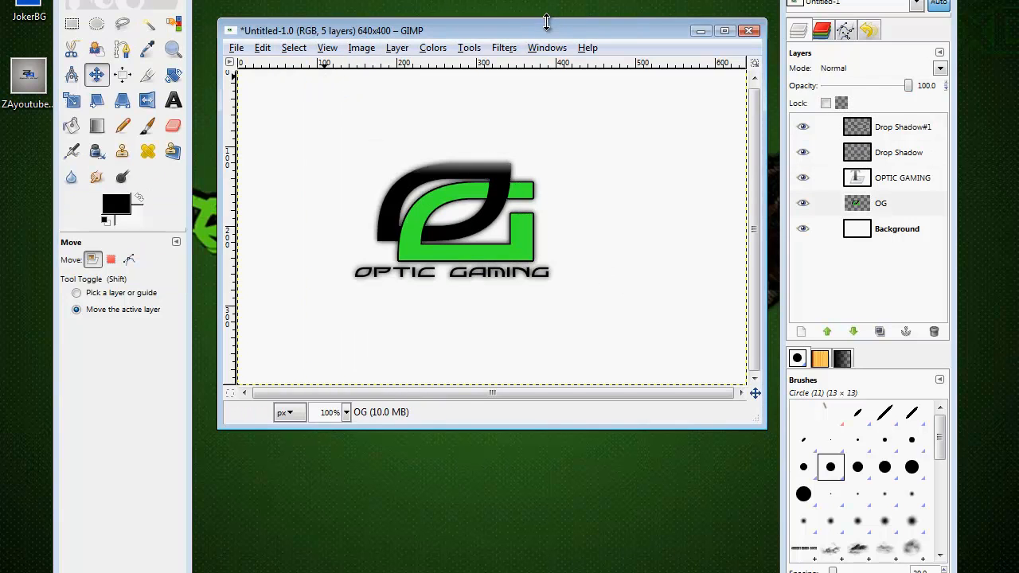
mouse_move(506, 31)
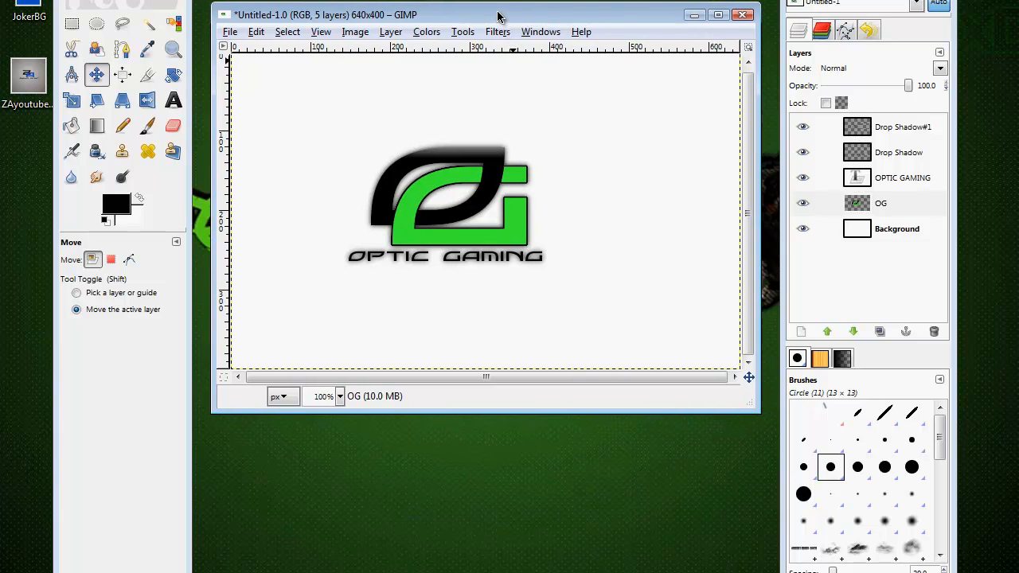
drag(498, 14, 486, 28)
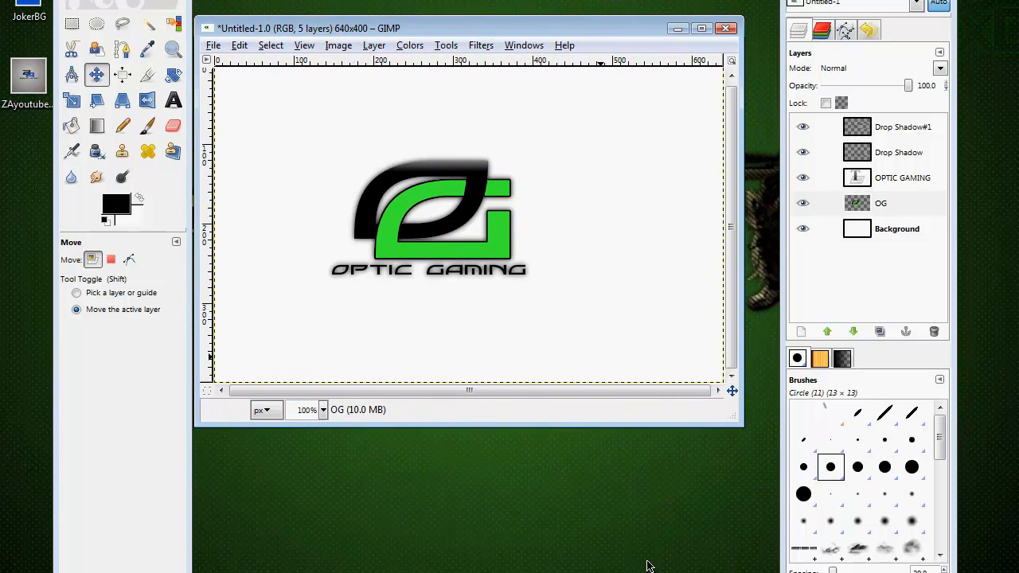